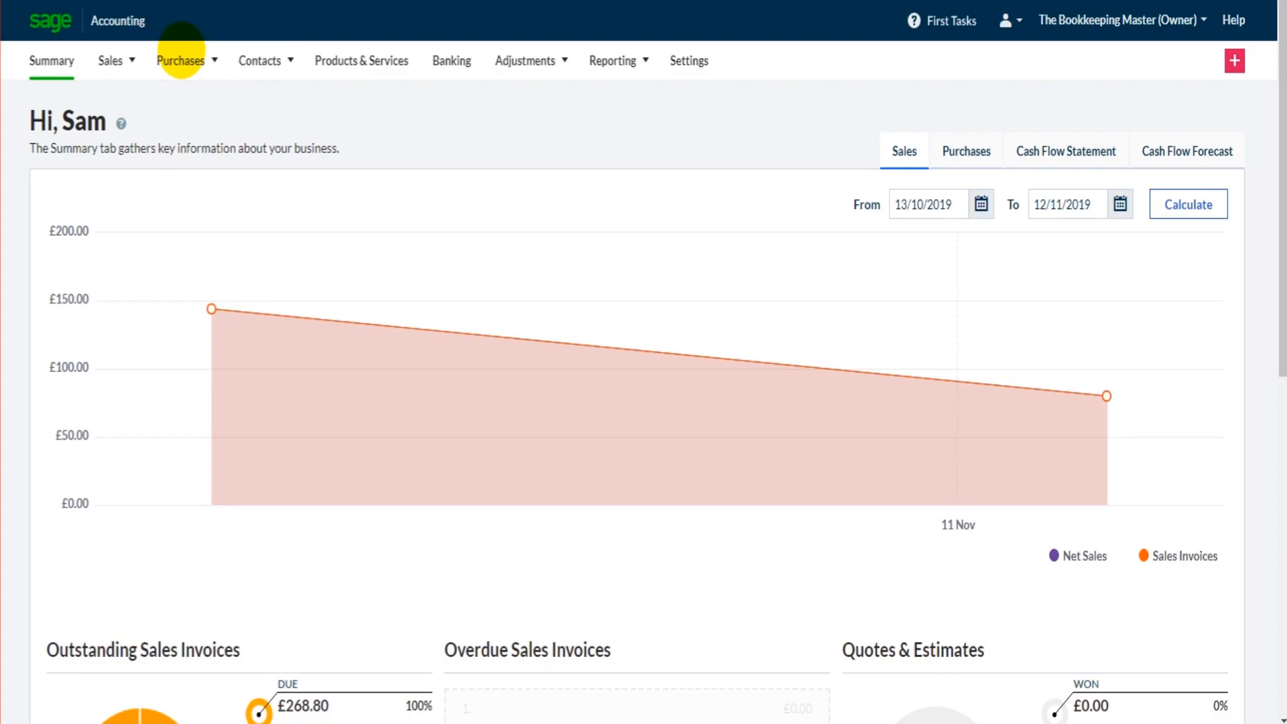
Show the Purchases menu with its purchase record options
{"action": "left_click", "coordinate": [179, 60]}
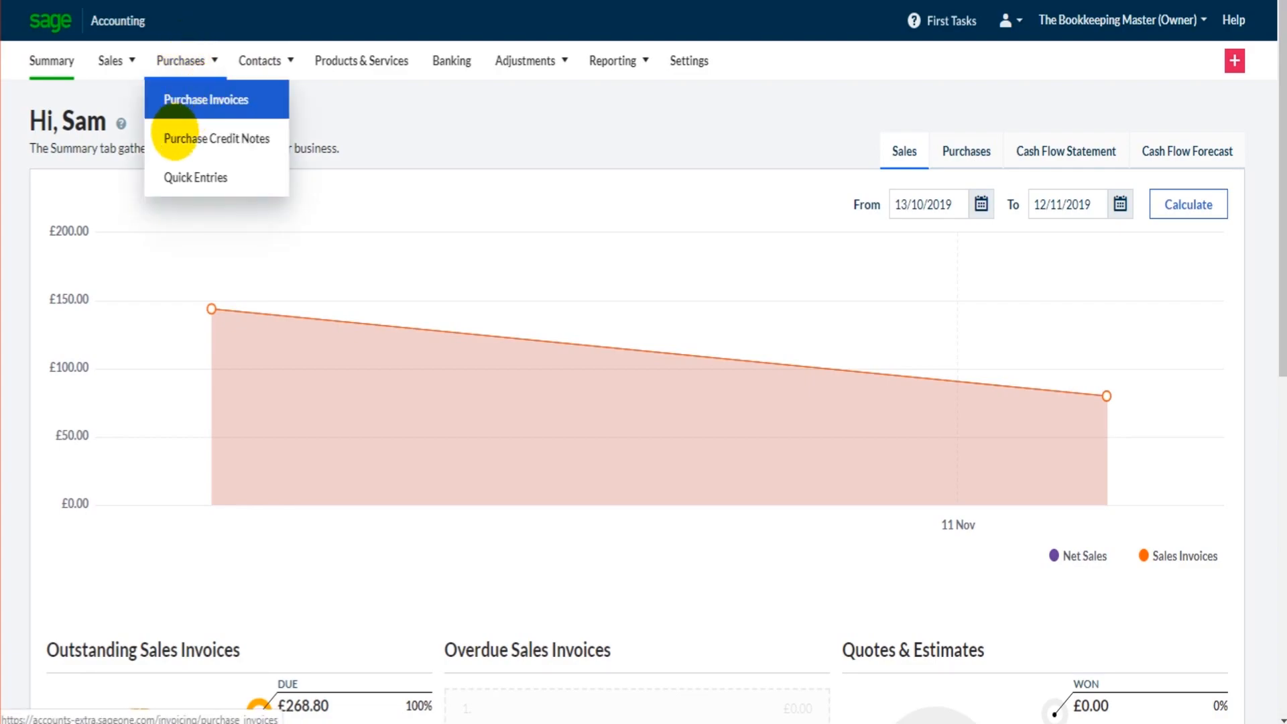
{"action": "mouse_move", "coordinate": [216, 138]}
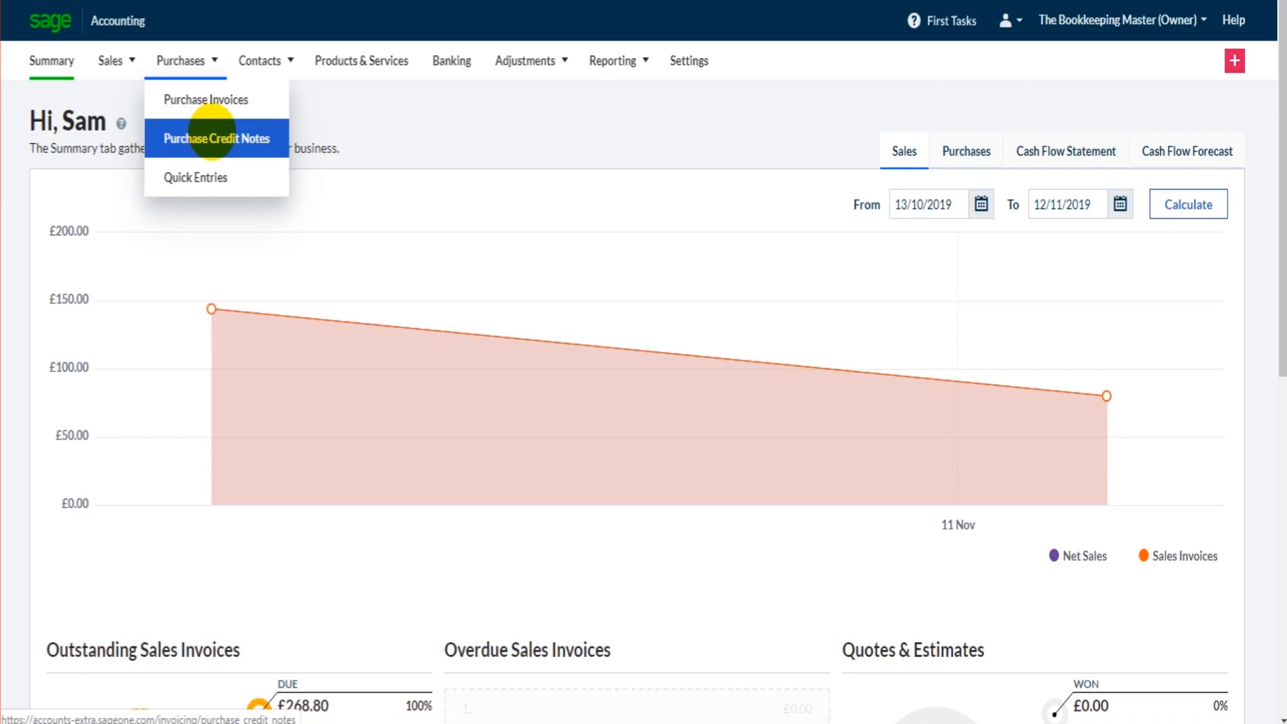
{"action": "mouse_move", "coordinate": [239, 109]}
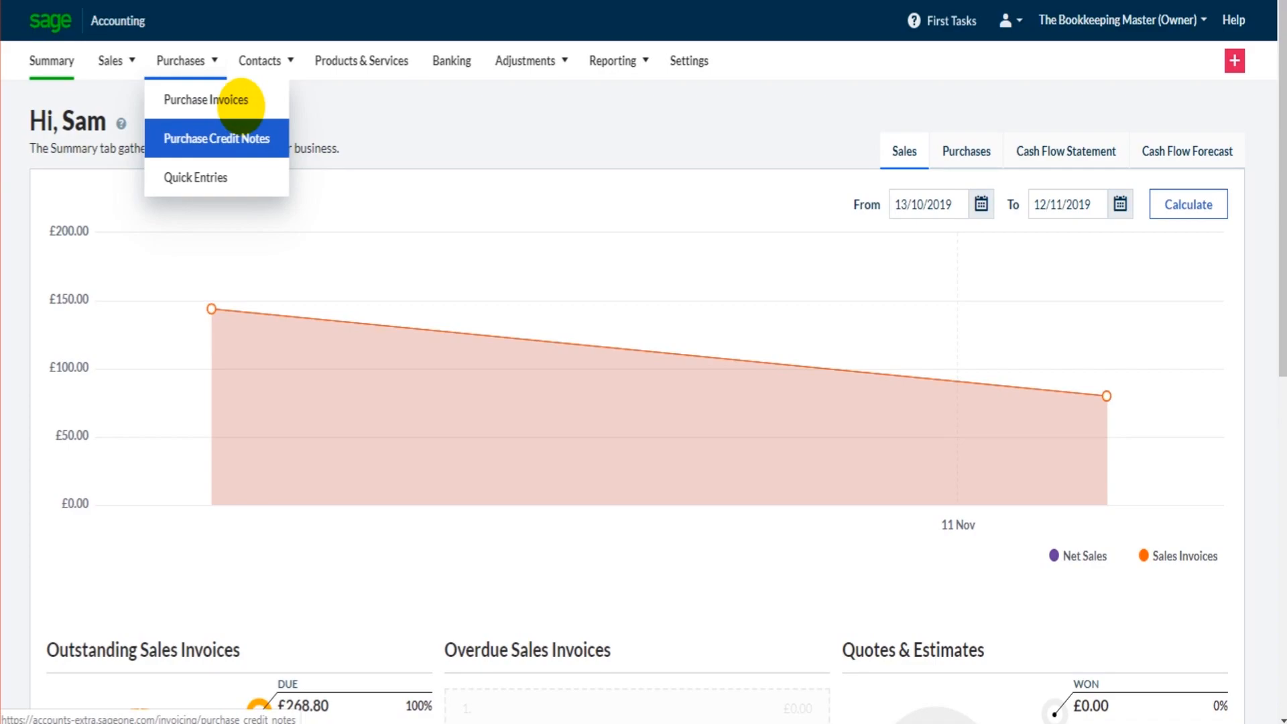
Go to the Purchase Invoices list, currently empty for the date range
{"action": "left_click", "coordinate": [207, 99]}
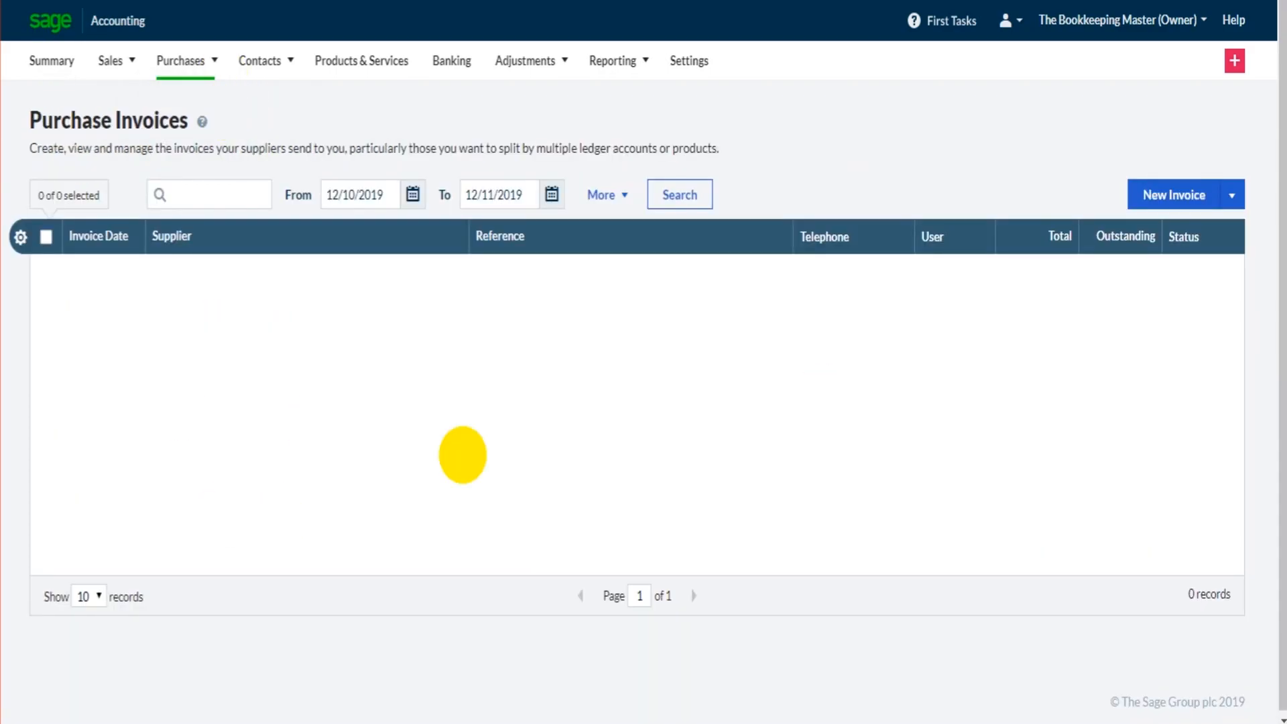
{"action": "mouse_move", "coordinate": [166, 314]}
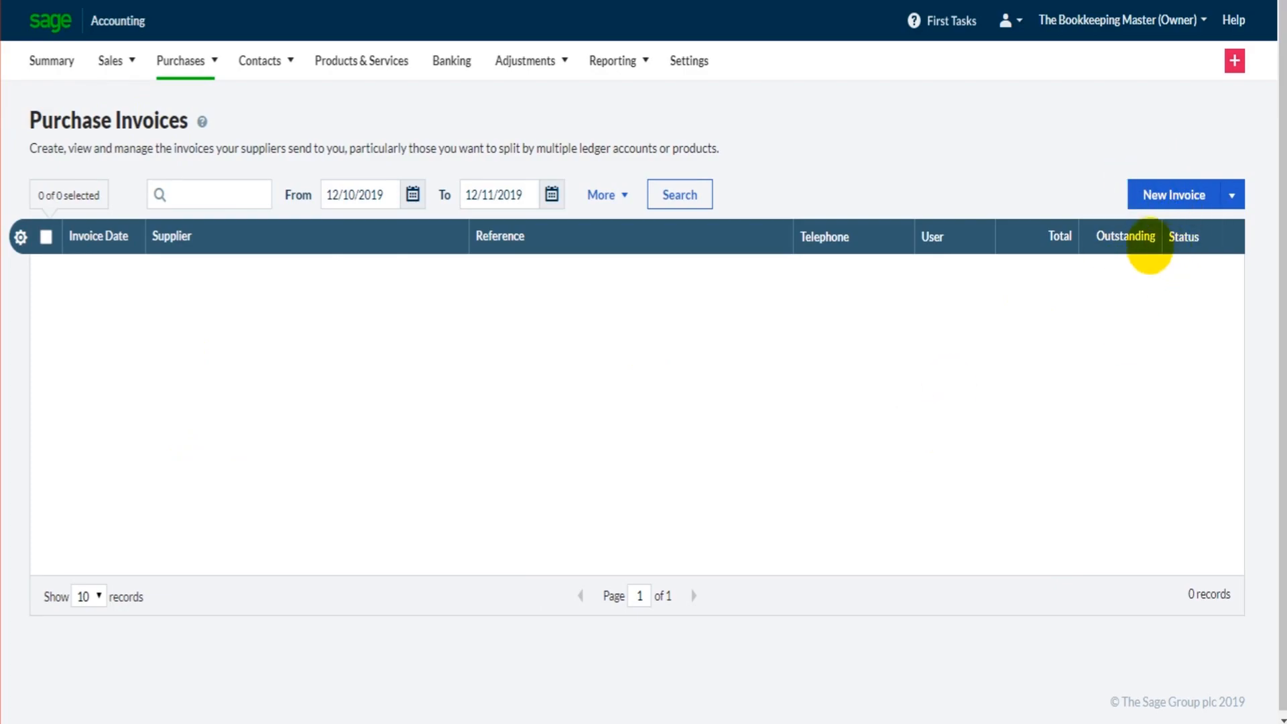
Create a new invoice for supplier Financial Services Ltd, dated 01/11/2019, due 05/12/2019
{"action": "left_click", "coordinate": [1175, 194]}
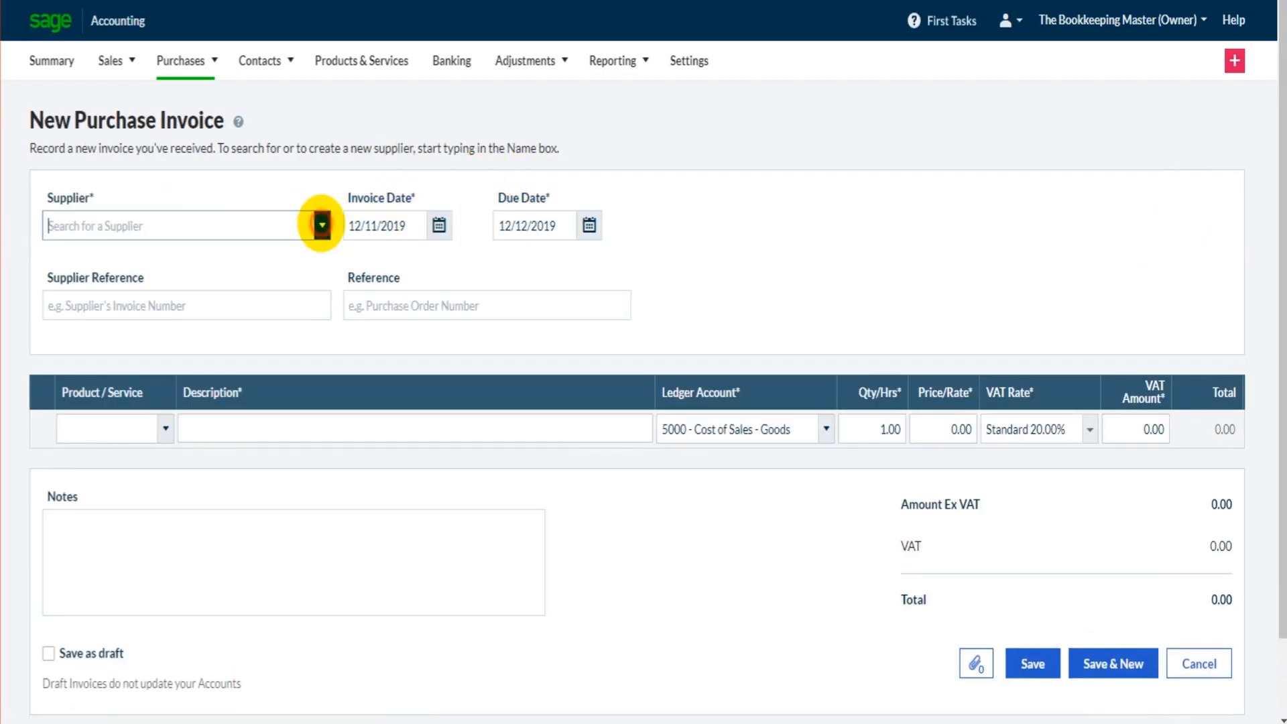
{"action": "left_click", "coordinate": [321, 226]}
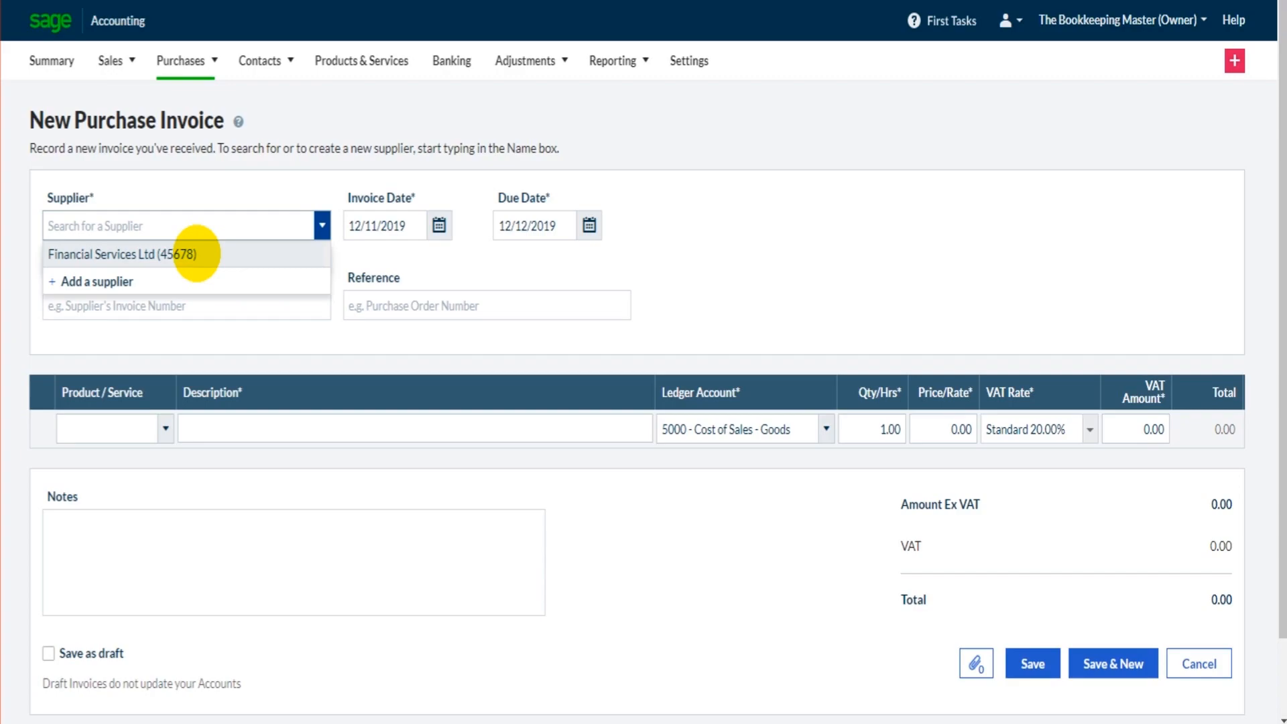
{"action": "mouse_move", "coordinate": [98, 282]}
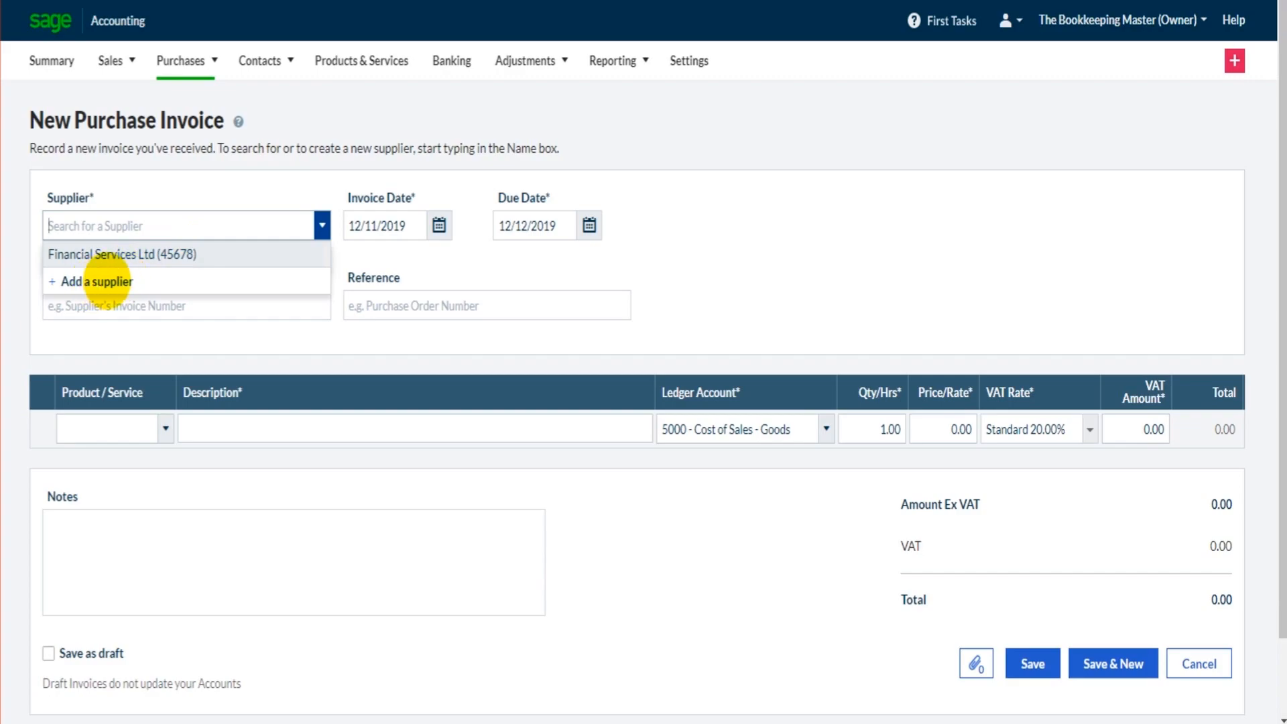
{"action": "left_click", "coordinate": [259, 60]}
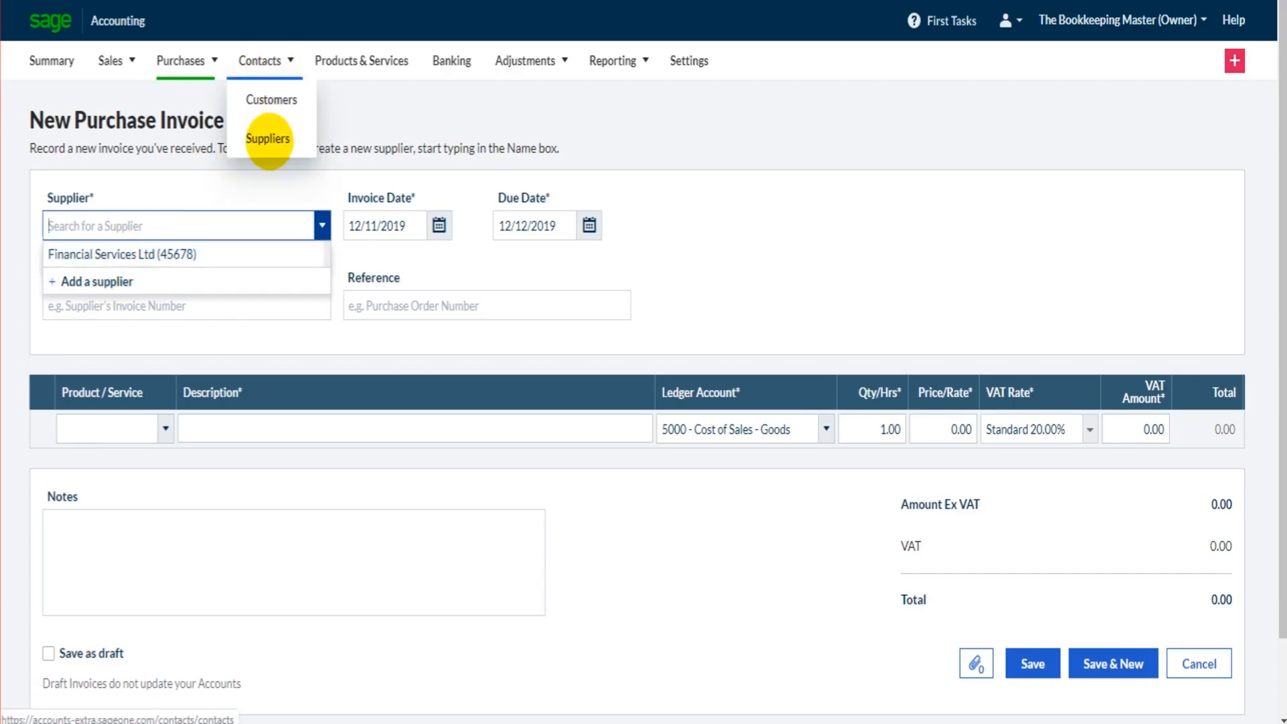
{"action": "left_click", "coordinate": [268, 138]}
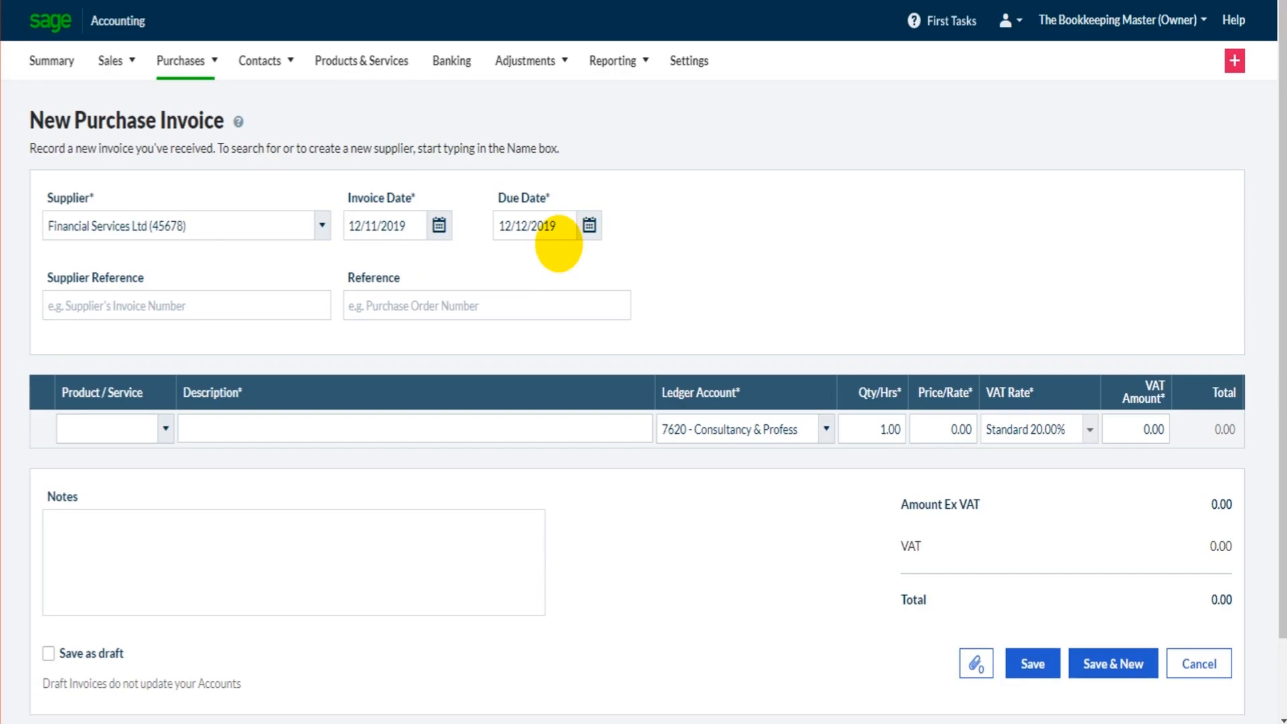
{"action": "mouse_move", "coordinate": [526, 201]}
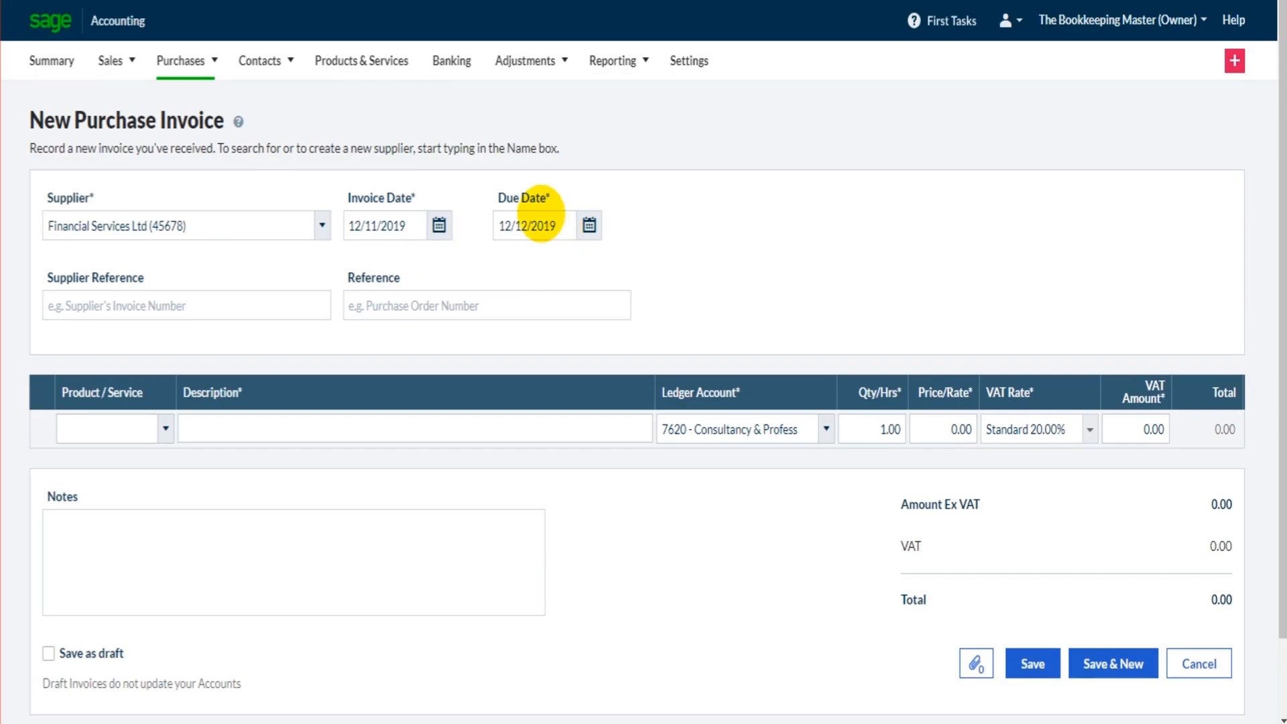
{"action": "left_click", "coordinate": [533, 225]}
{"action": "type", "text": "05"}
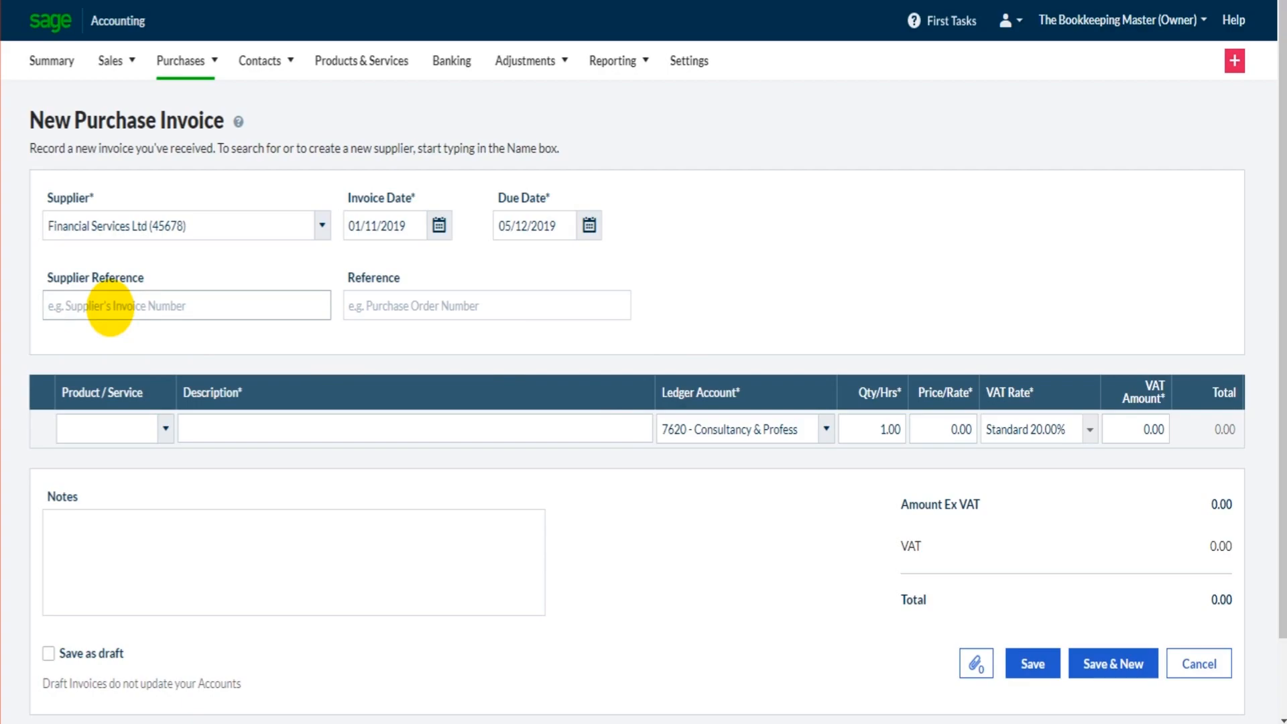
Enter supplier reference I45231 and move to the first invoice line
{"action": "type", "text": "P"}
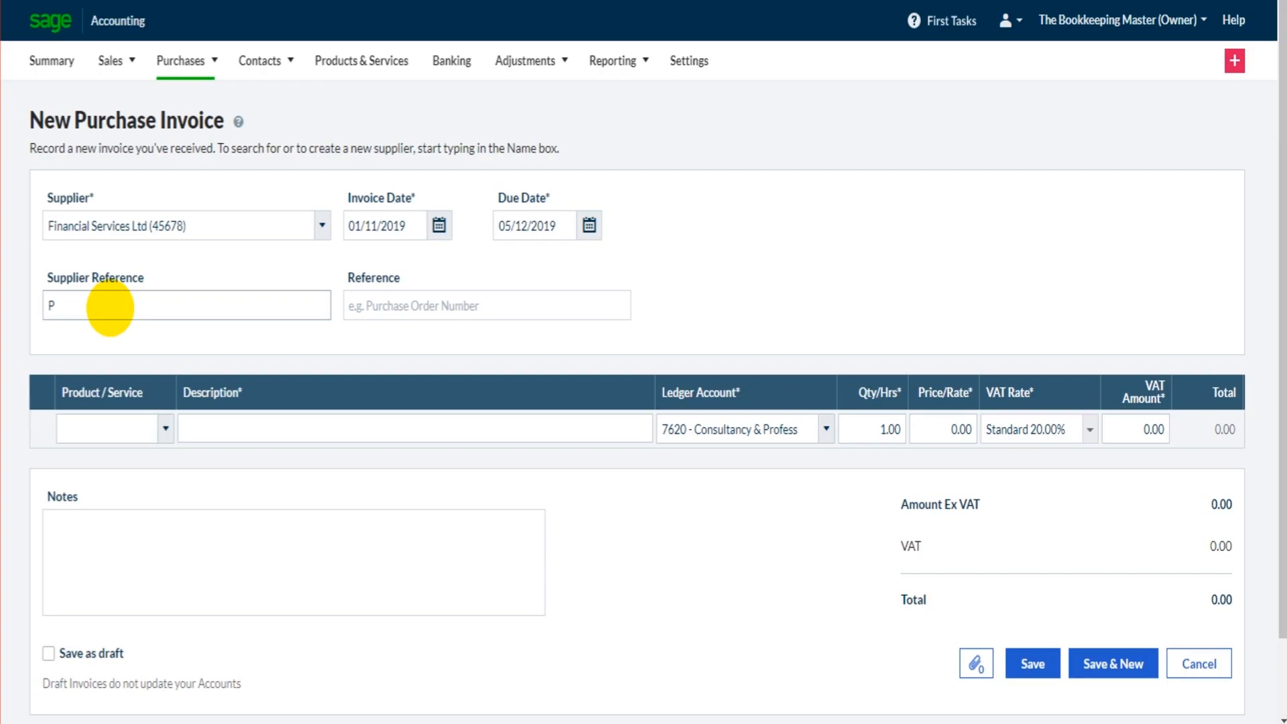
{"action": "type", "text": "I45231"}
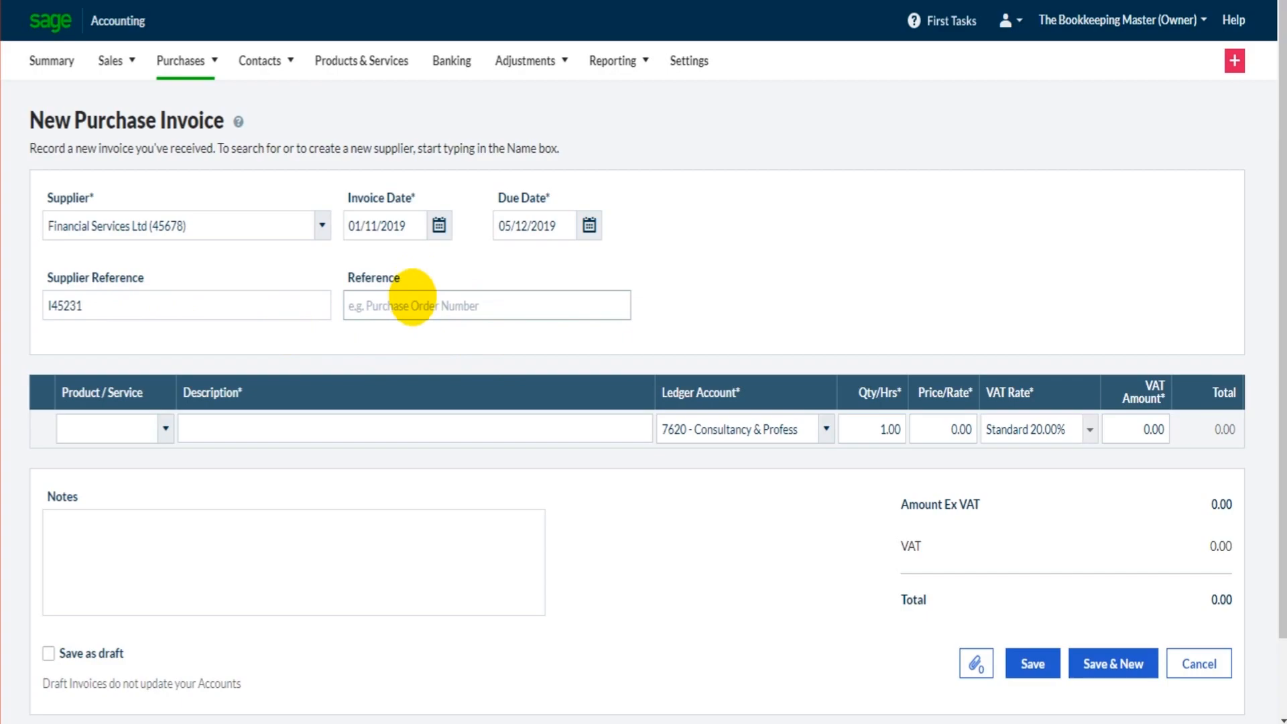
{"action": "left_click", "coordinate": [486, 304]}
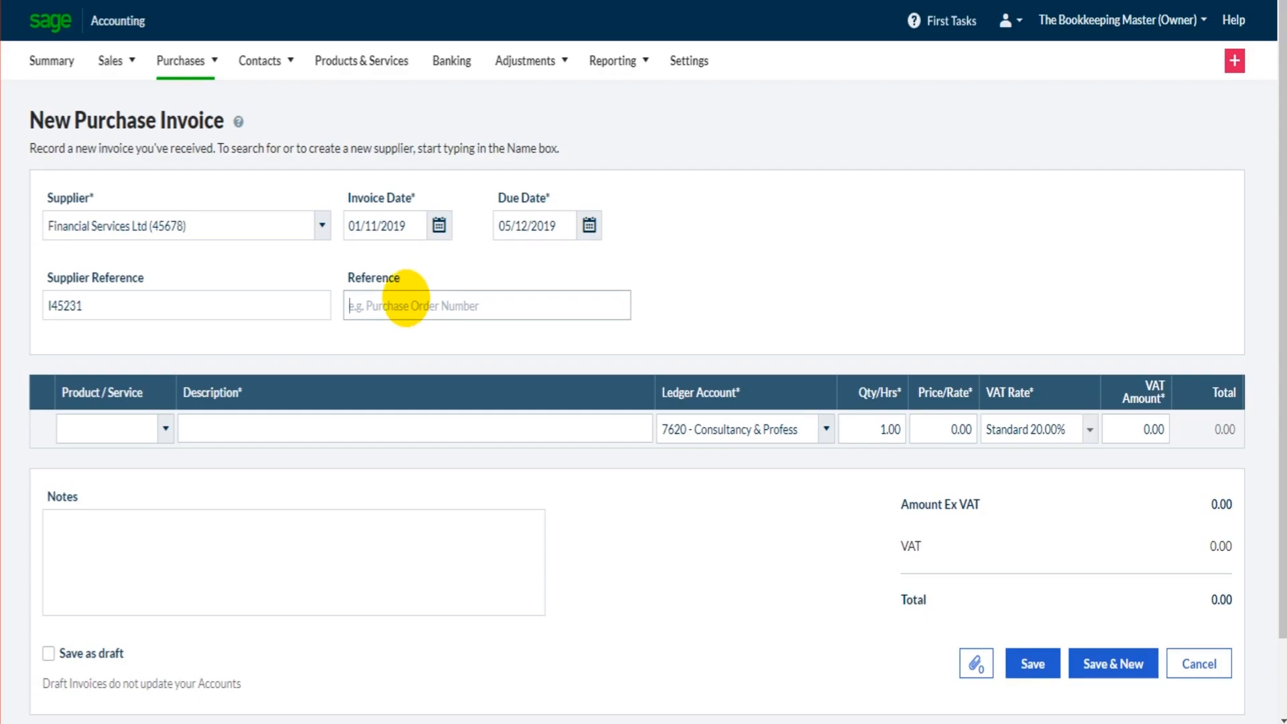
{"action": "left_click", "coordinate": [410, 427]}
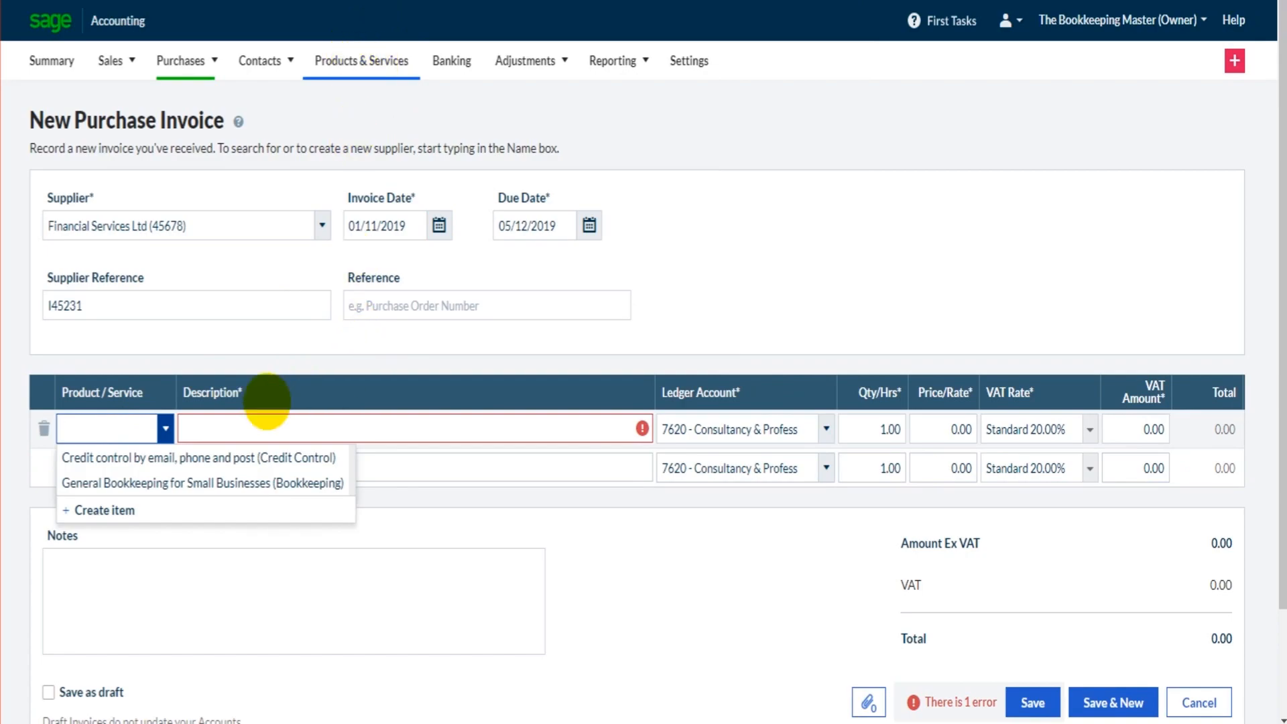
{"action": "mouse_move", "coordinate": [565, 41]}
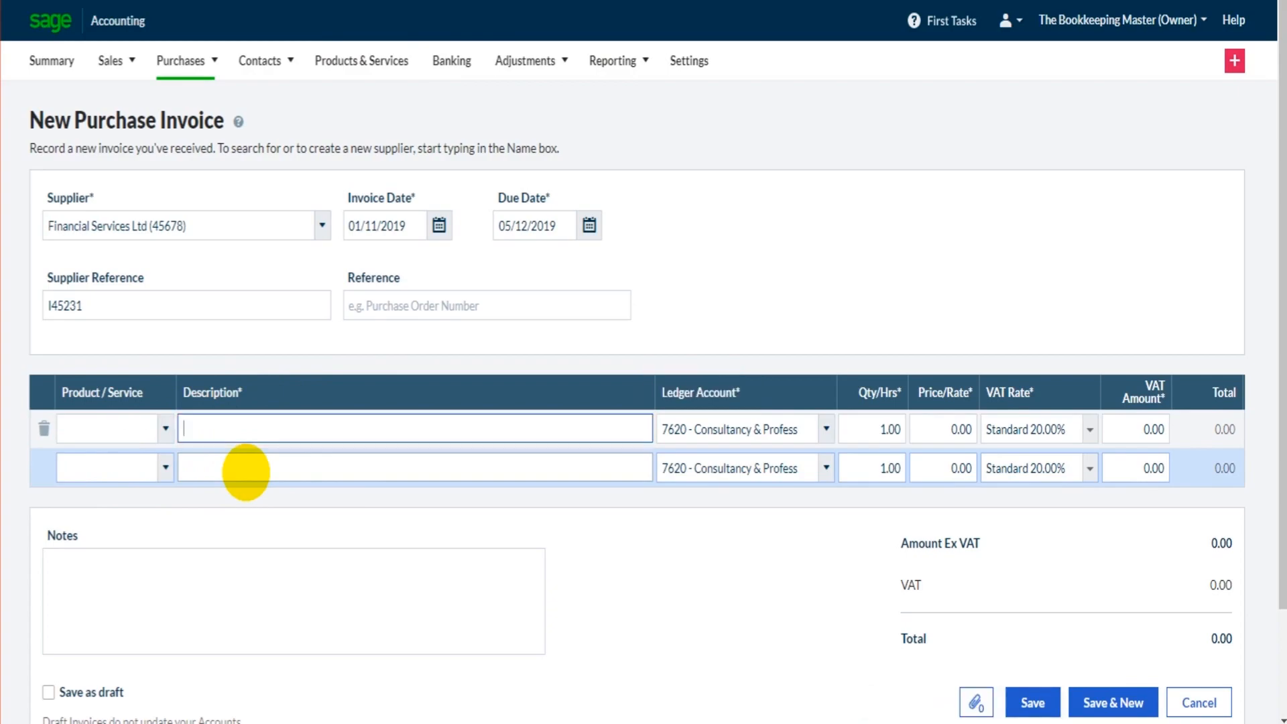
Describe the line as Legal consultancy November 2019 and code it to 7600 Legal Fees
{"action": "type", "text": "Legal consultancy Nov"}
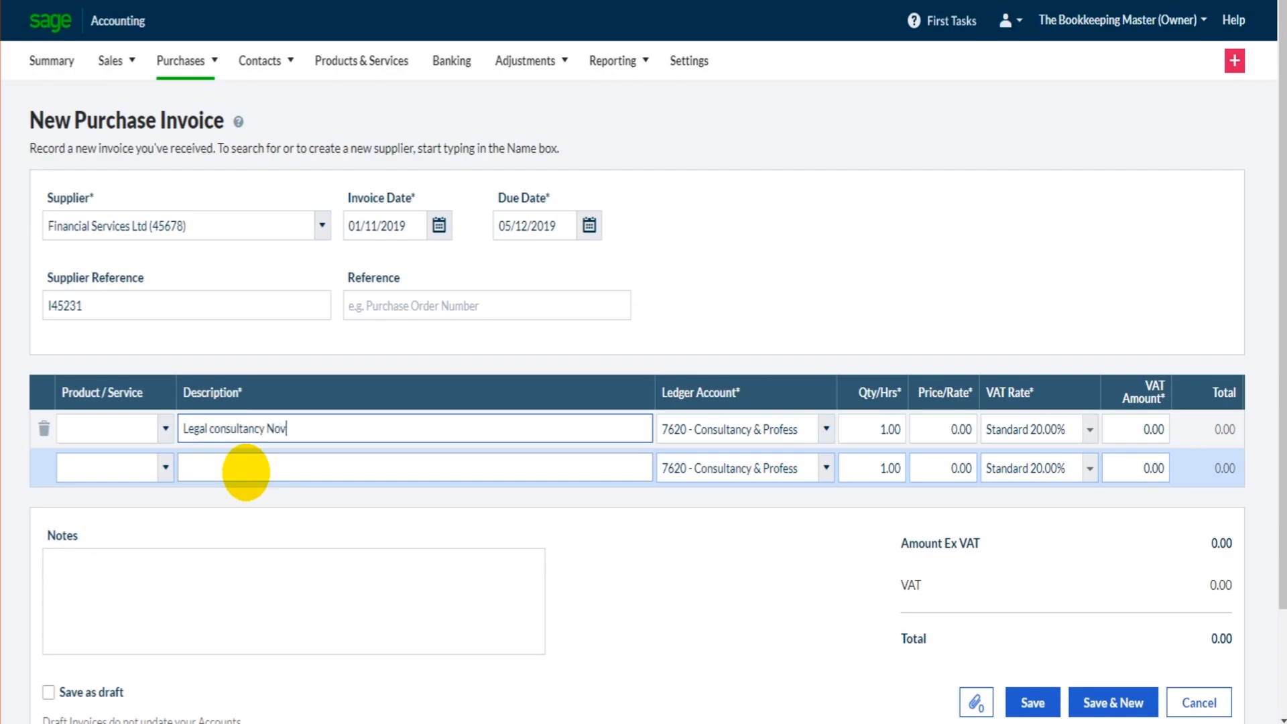
{"action": "type", "text": "ember 2019"}
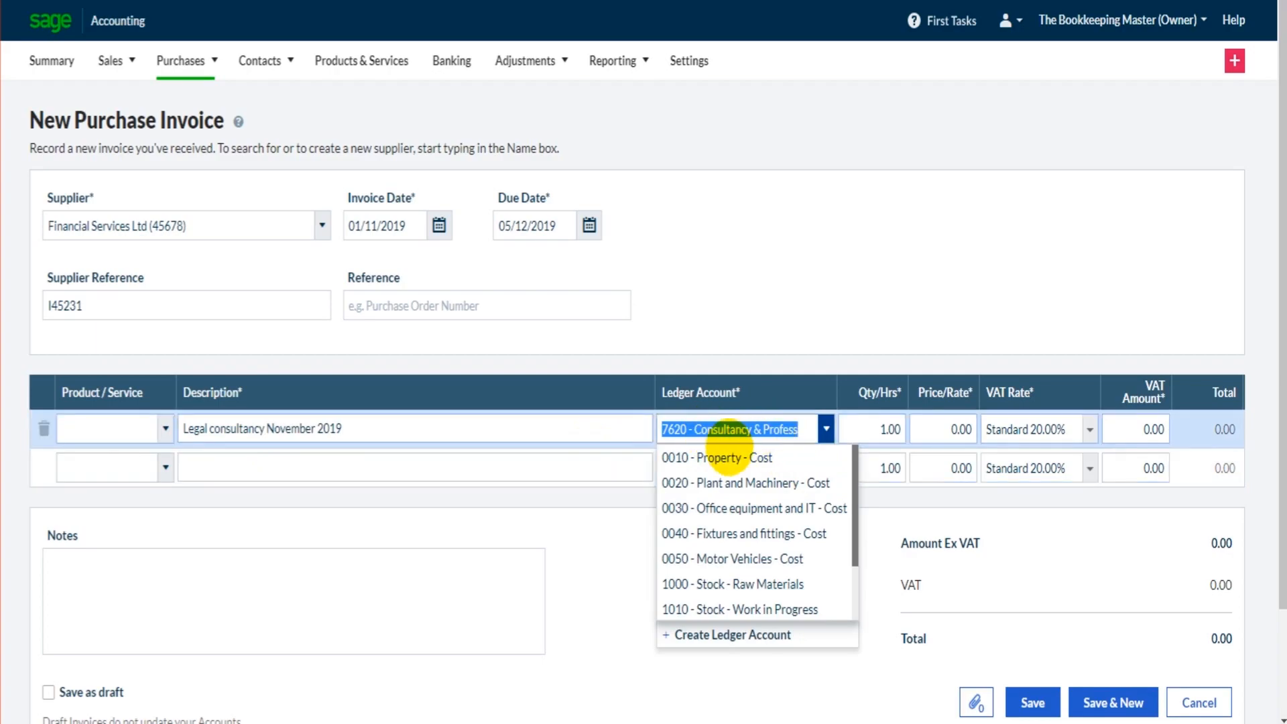
{"action": "left_click", "coordinate": [729, 429]}
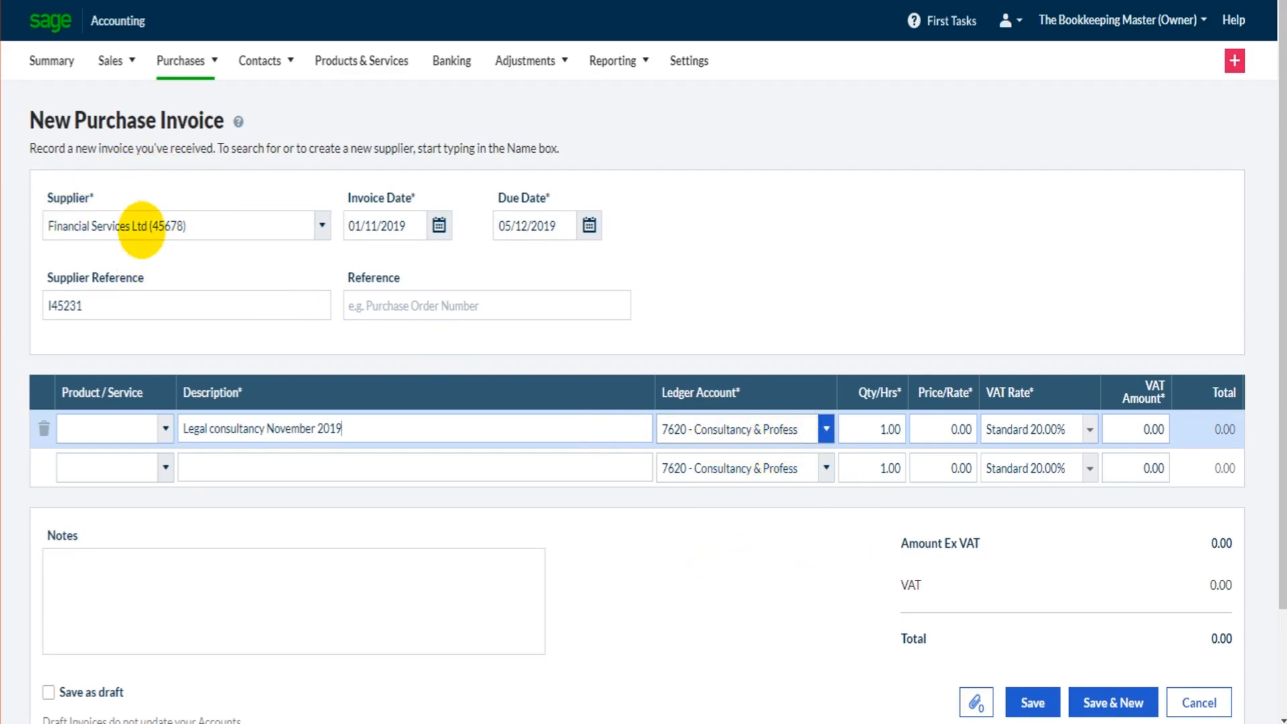
{"action": "mouse_move", "coordinate": [824, 429]}
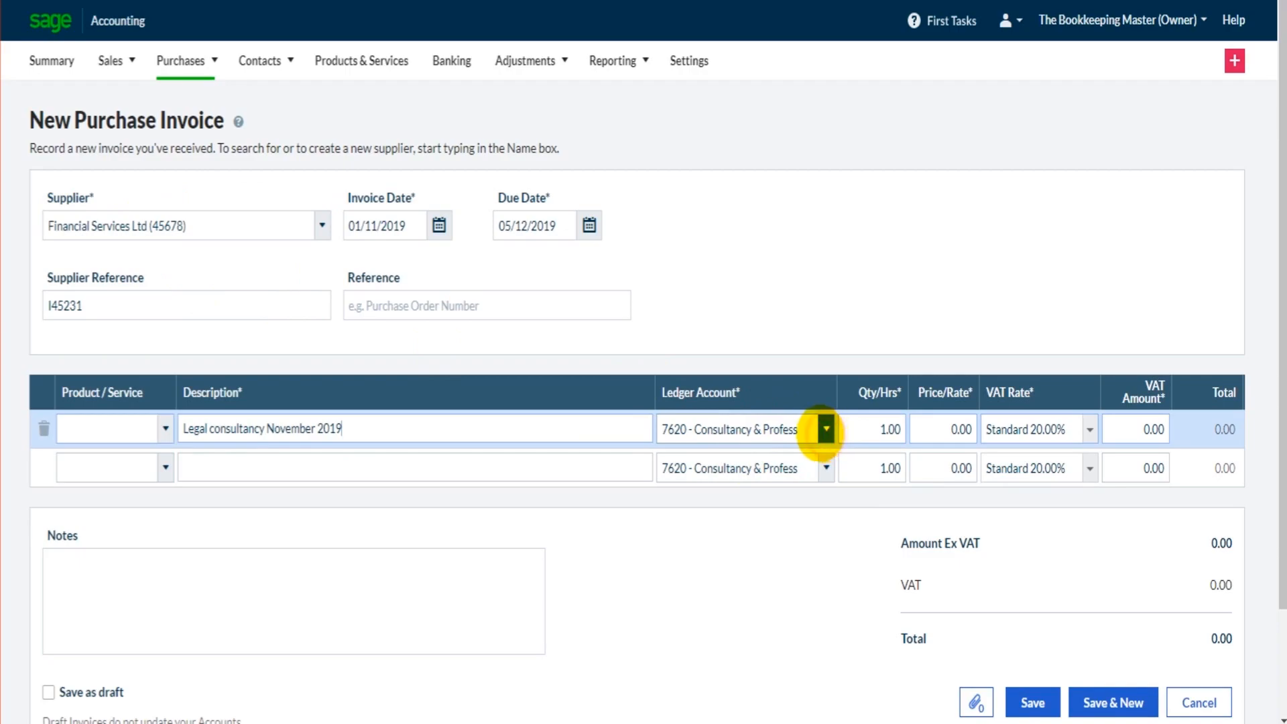
{"action": "left_click", "coordinate": [826, 429]}
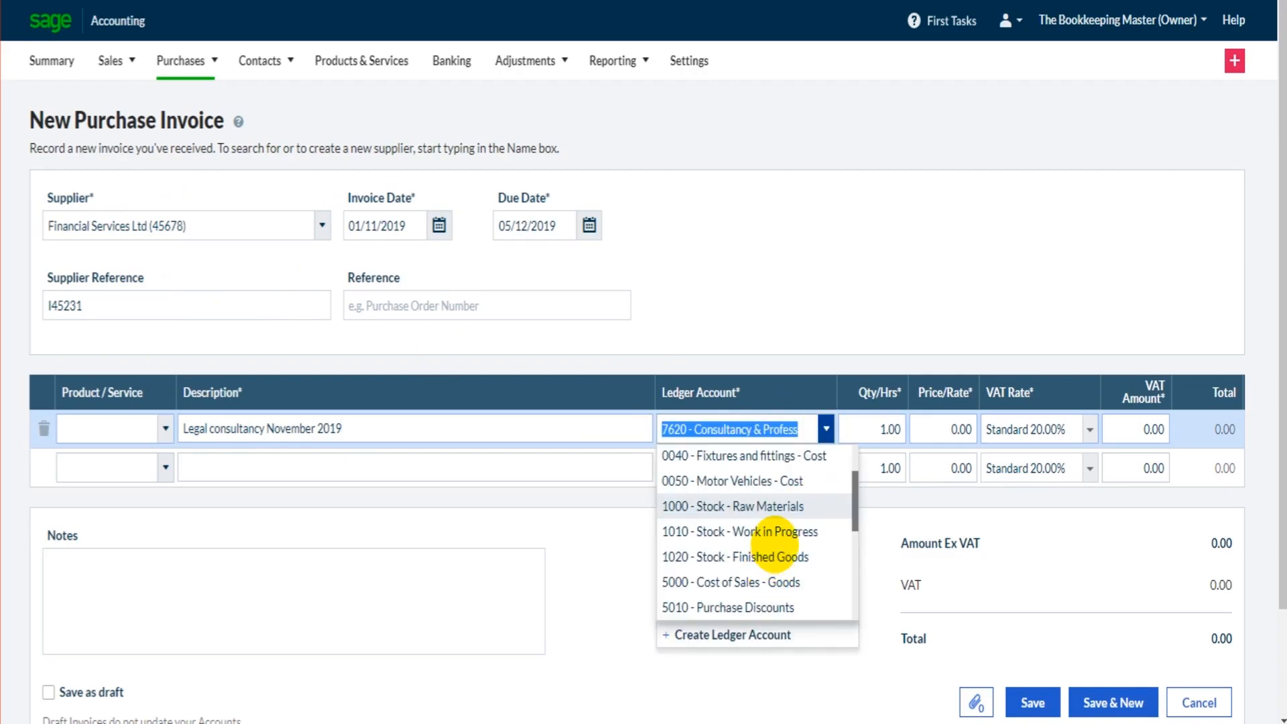
{"action": "scroll", "scroll_direction": "down", "scroll_amount": 3}
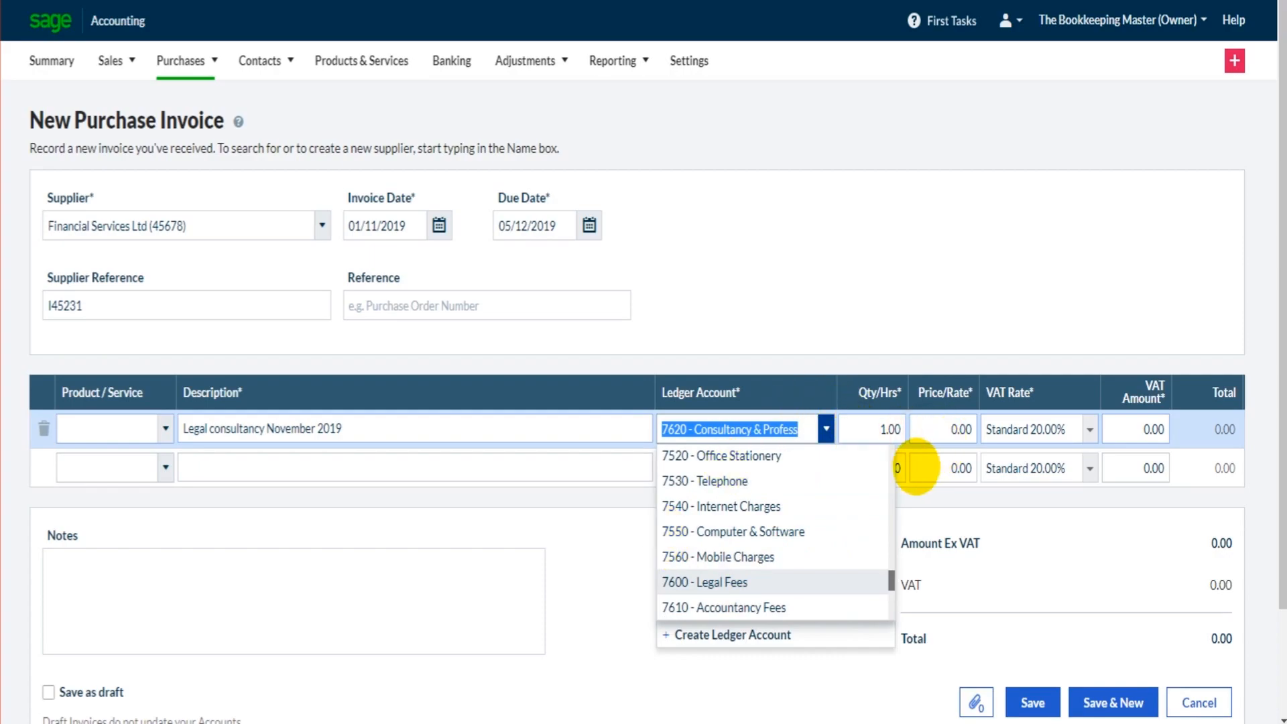
{"action": "left_click", "coordinate": [704, 582]}
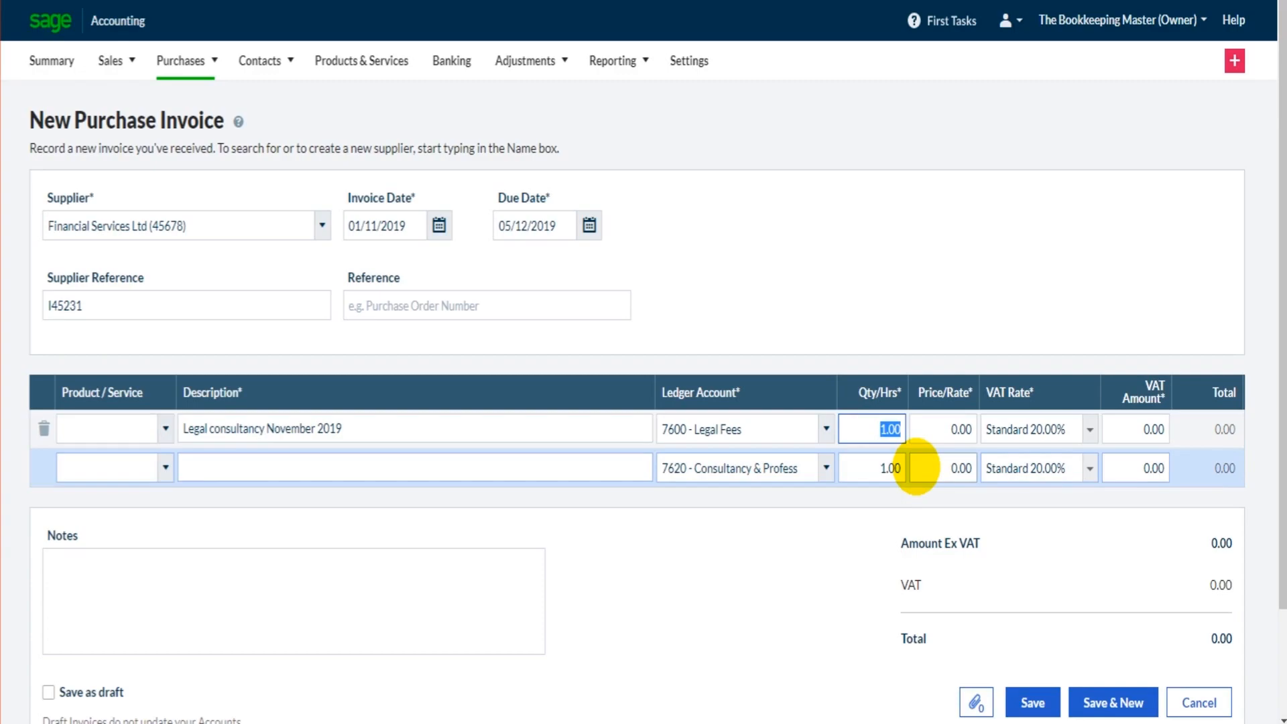
Save the line as quantity 5 at 100.00 with No VAT, total 500.00
{"action": "type", "text": "5"}
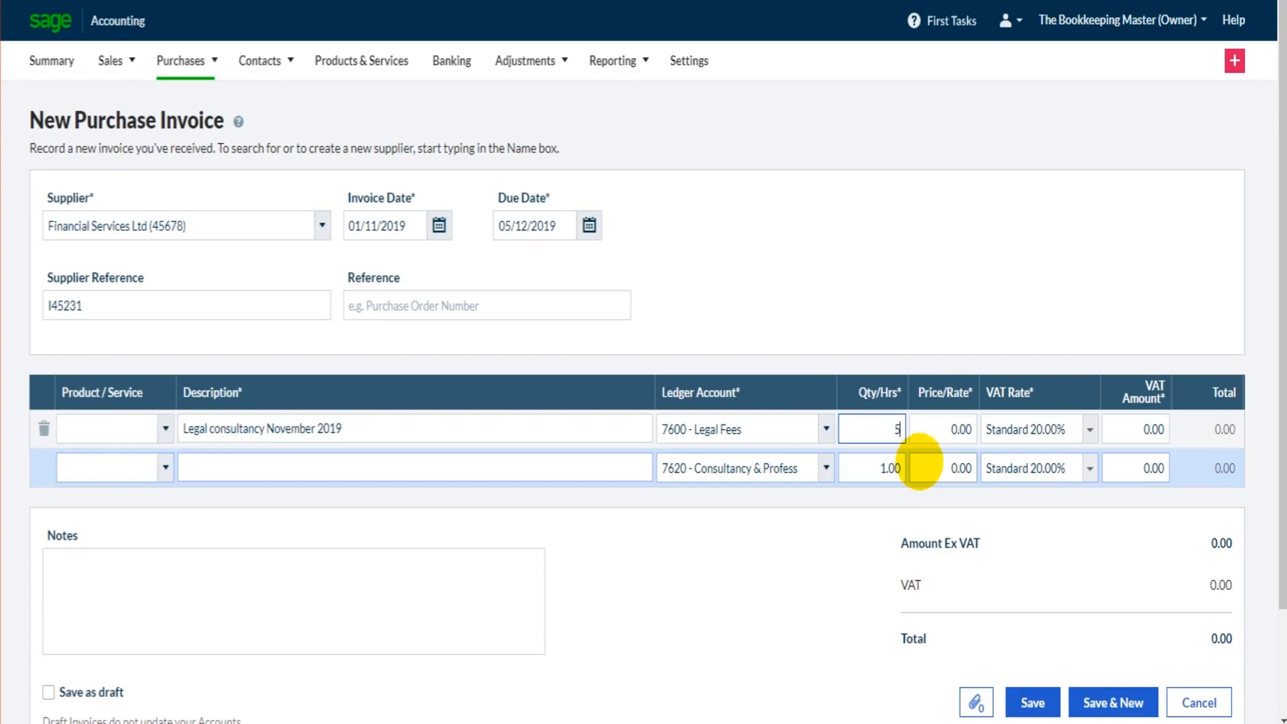
{"action": "mouse_move", "coordinate": [1135, 429]}
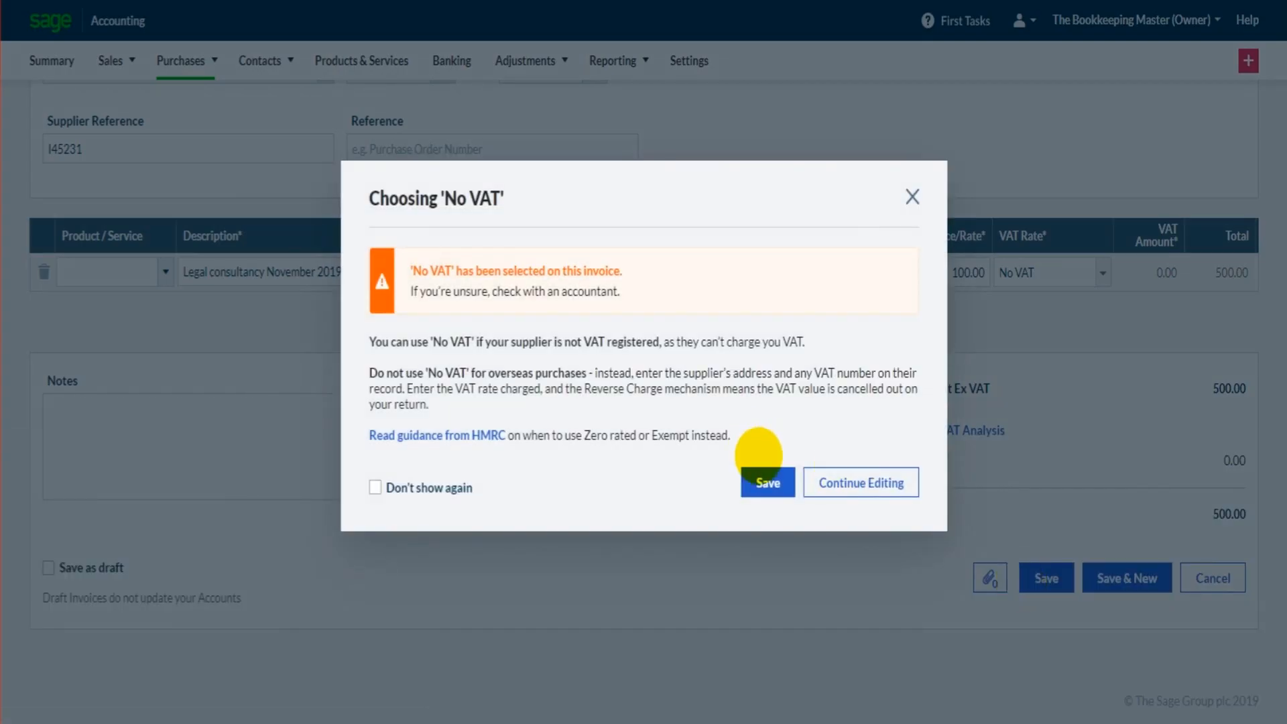
{"action": "left_click", "coordinate": [766, 481]}
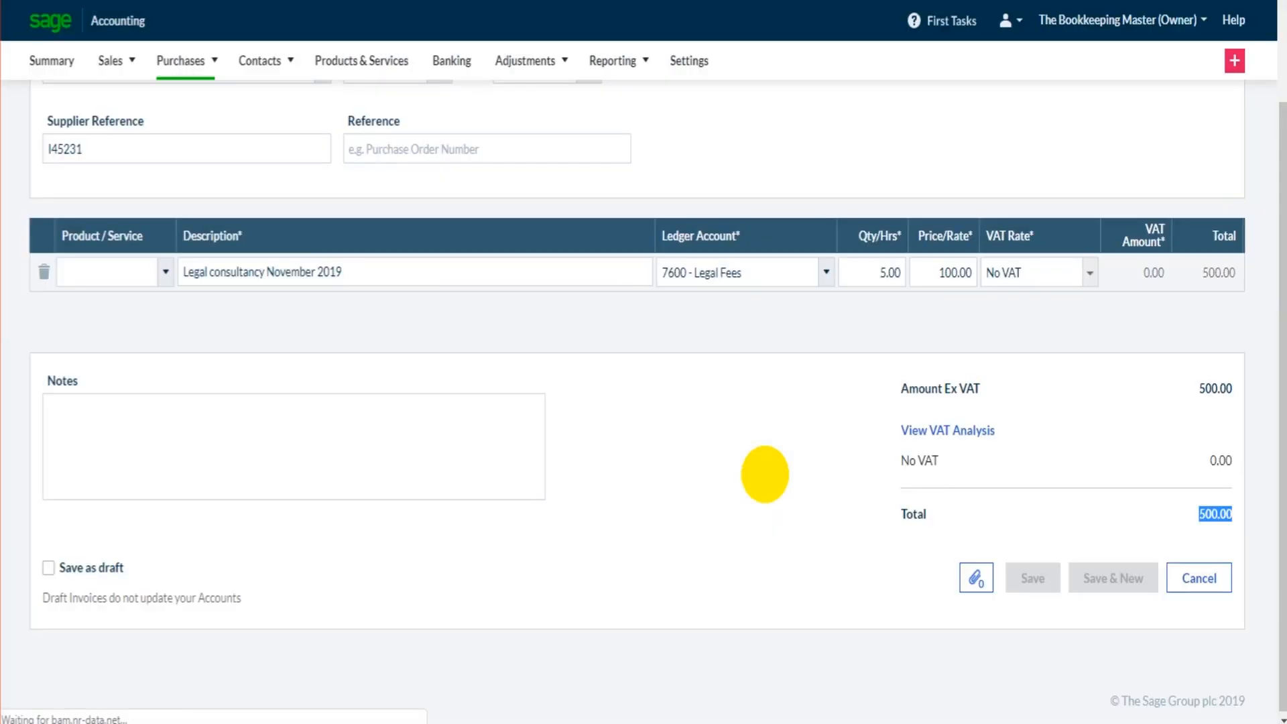
Return to the purchases options after the £500.00 invoice is confirmed created
{"action": "left_click", "coordinate": [1032, 576]}
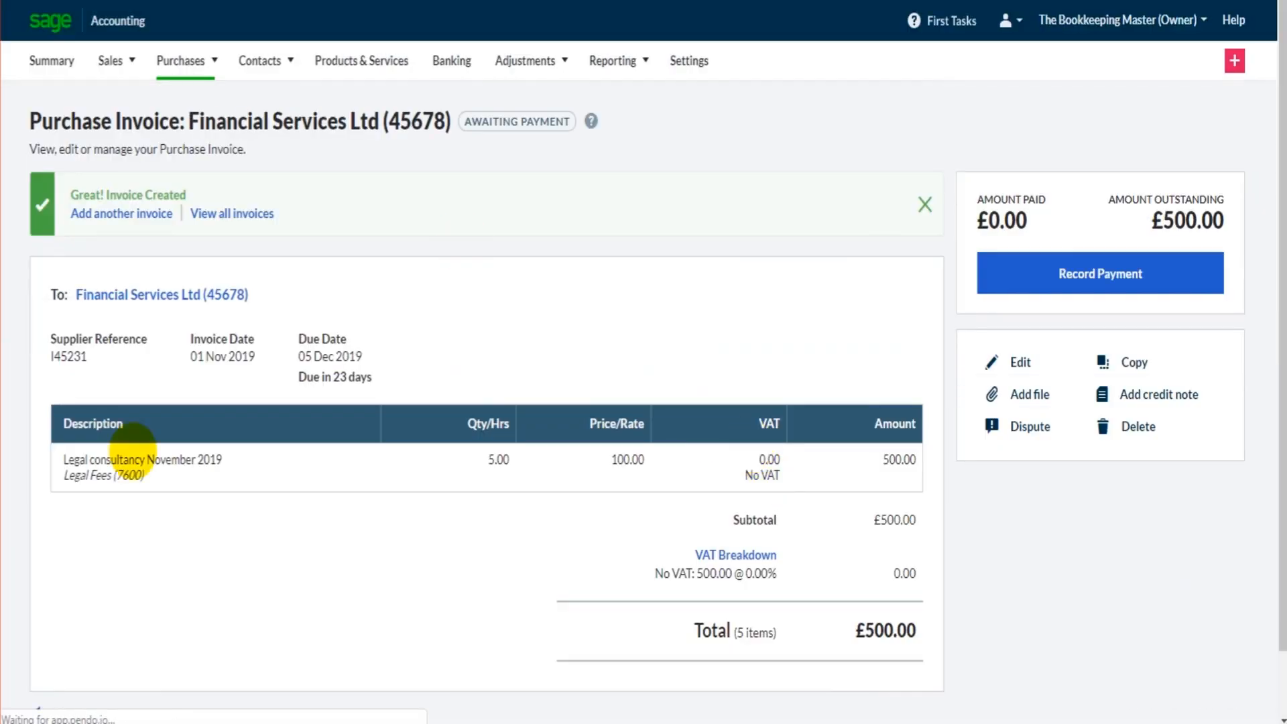
{"action": "left_click", "coordinate": [179, 60]}
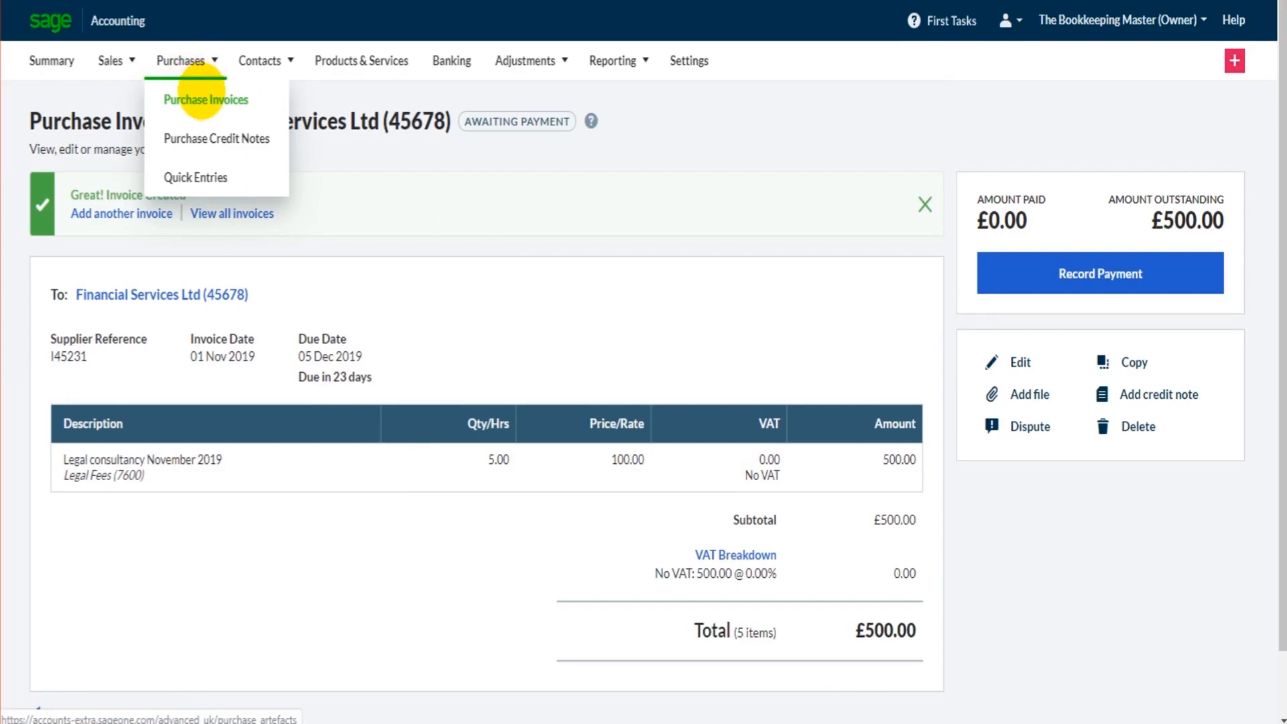
{"action": "mouse_move", "coordinate": [209, 230]}
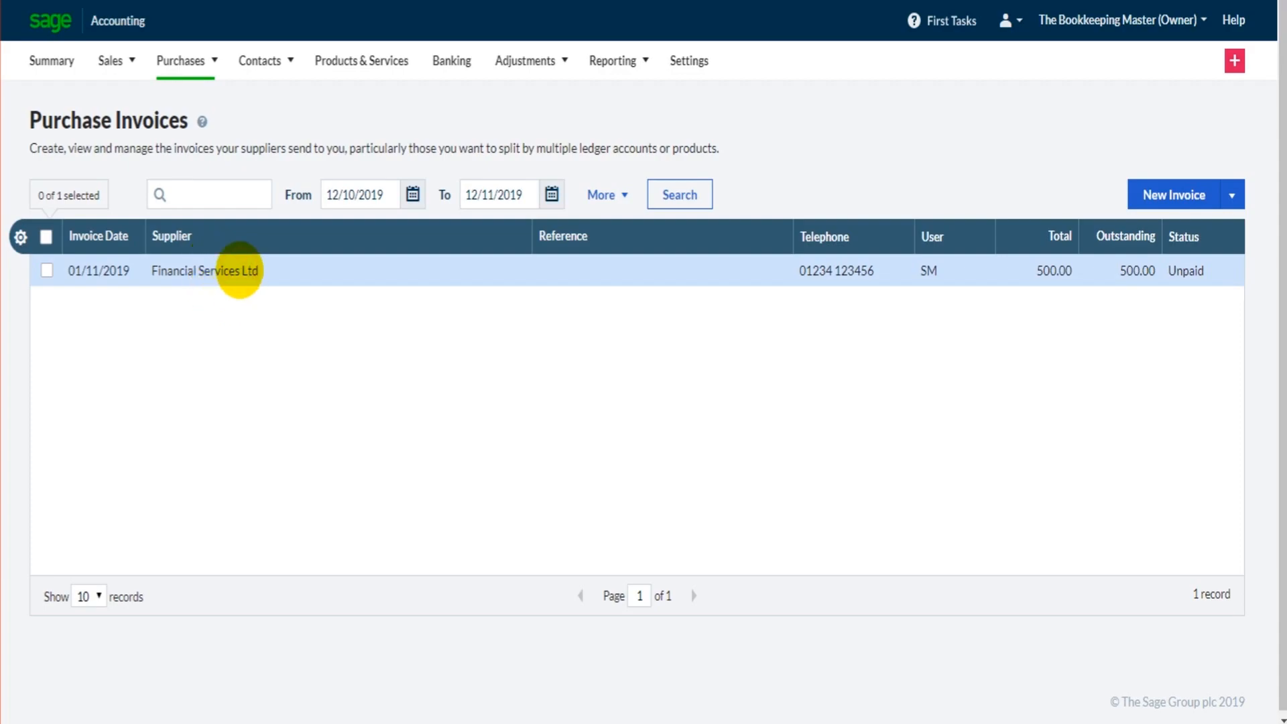
Review the saved Financial Services Ltd invoice, then head back to Purchase Invoices for a second one
{"action": "left_click", "coordinate": [205, 269]}
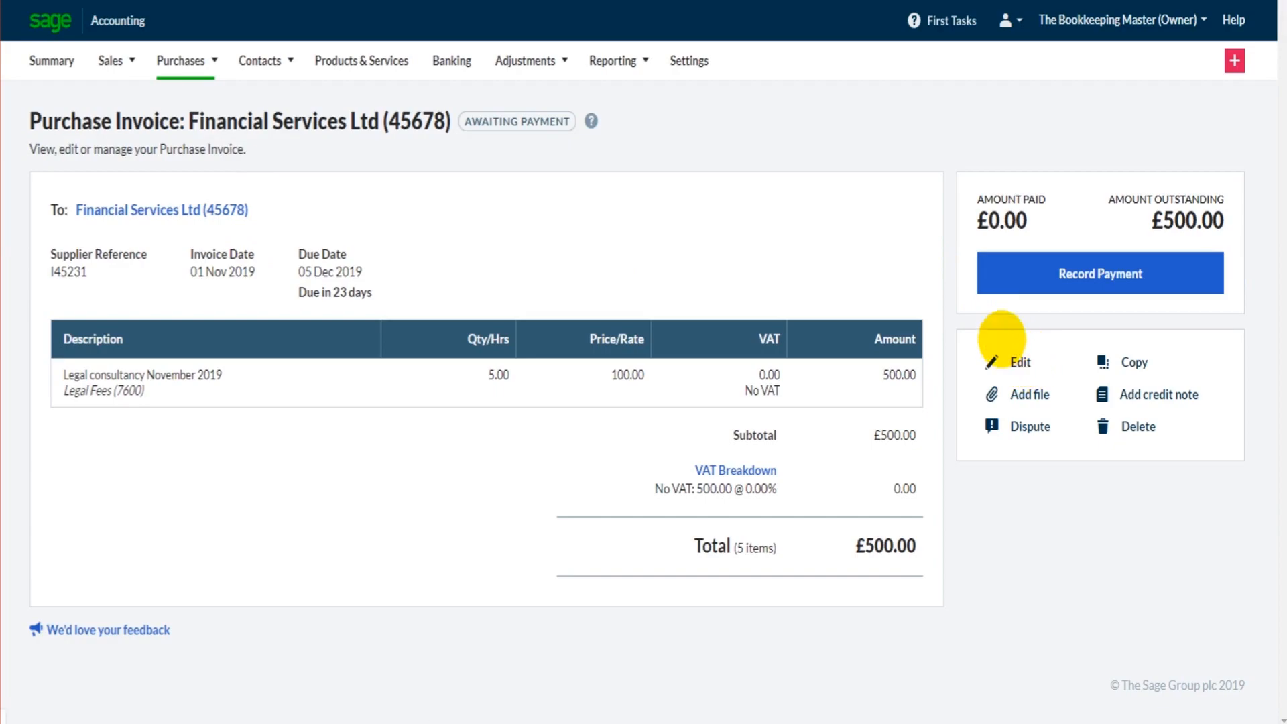
{"action": "left_click", "coordinate": [1019, 362]}
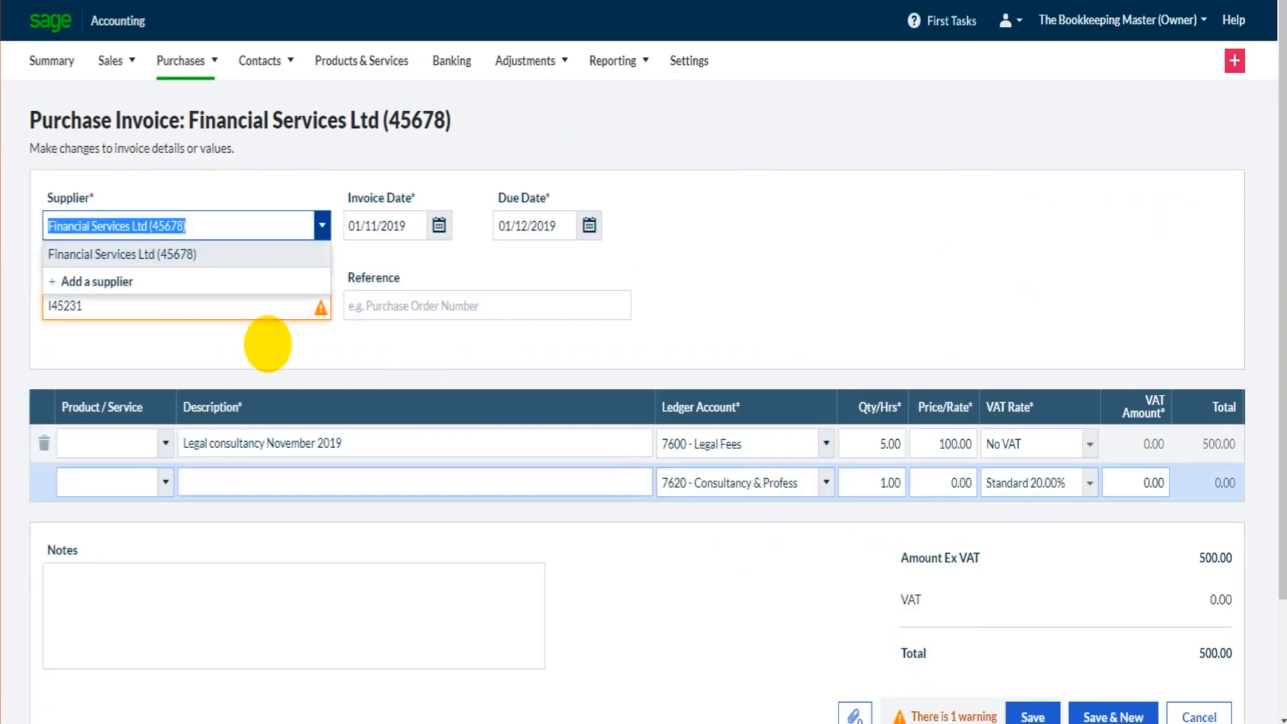
{"action": "left_click", "coordinate": [181, 60]}
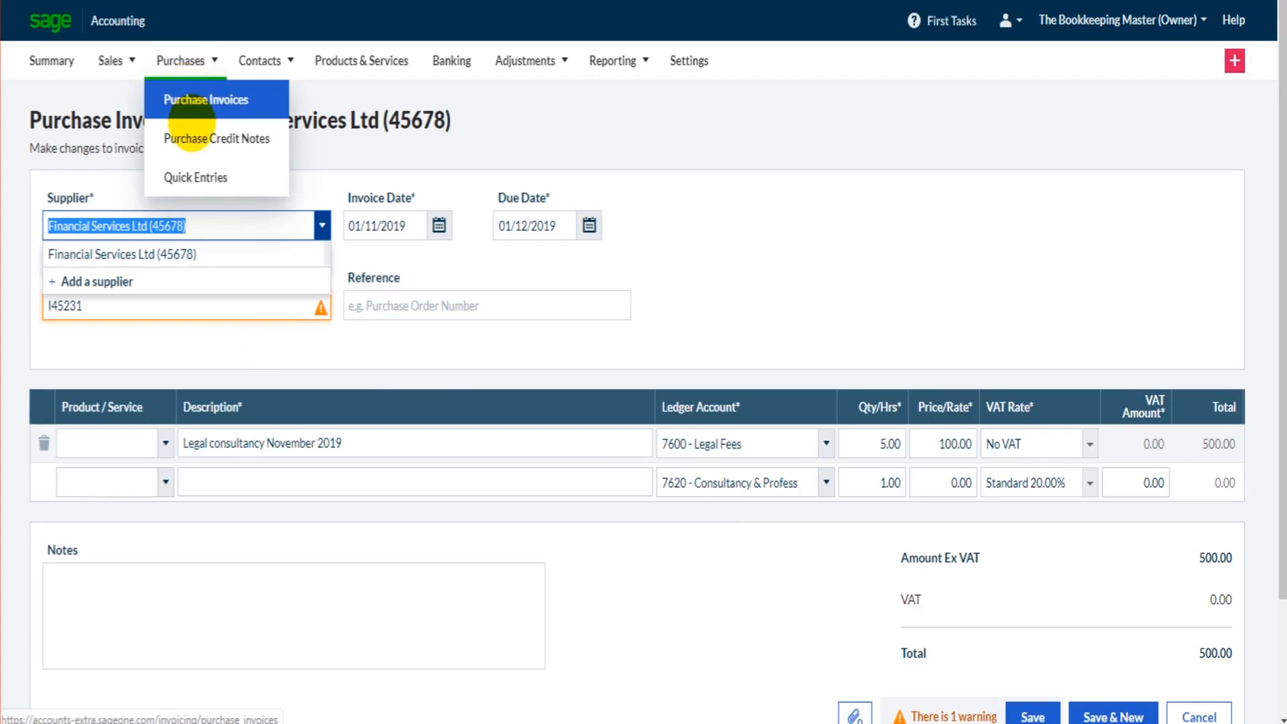
{"action": "mouse_move", "coordinate": [697, 60]}
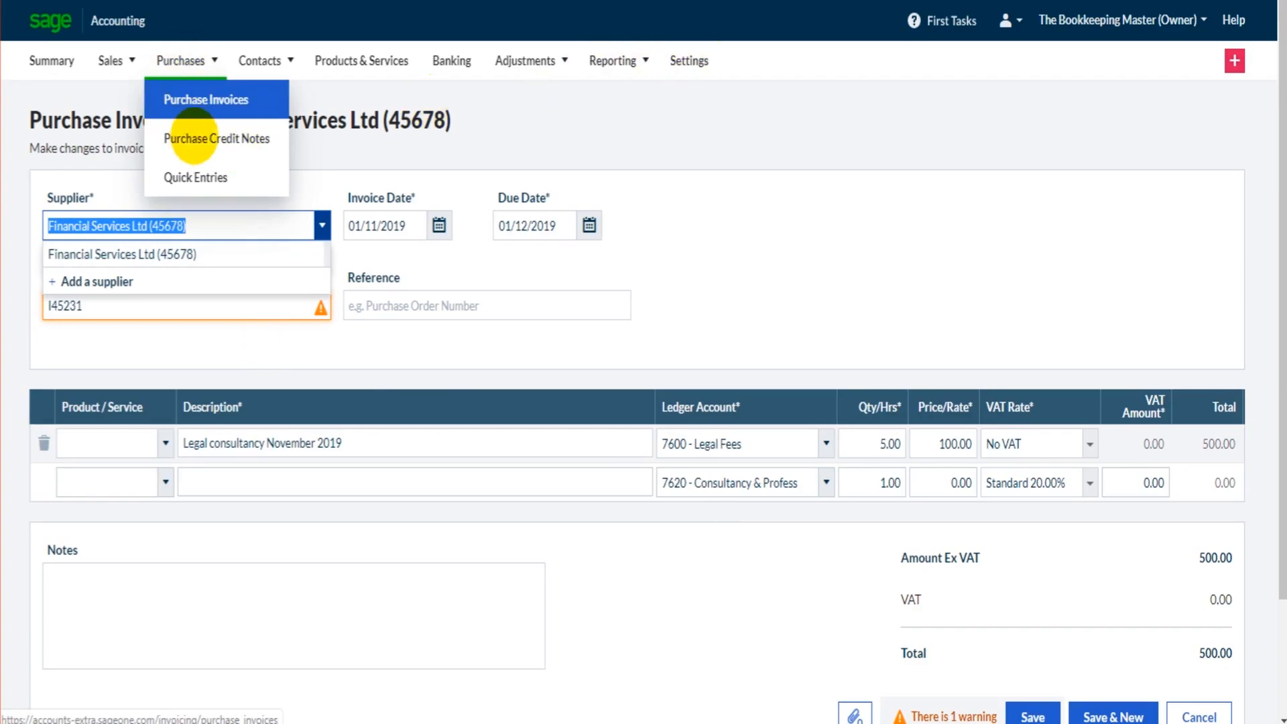
{"action": "left_click", "coordinate": [218, 138]}
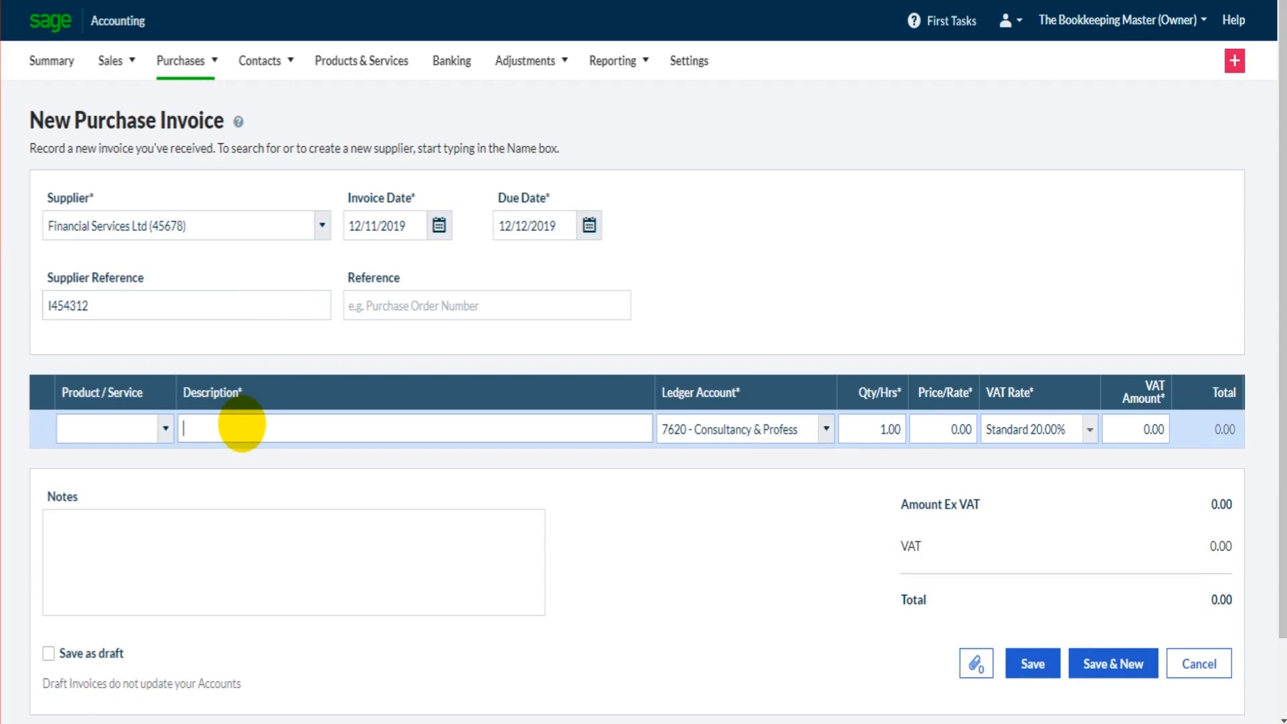
Save the Consultancy 12.11.2019 invoice: one item at 50.00 plus 20% VAT, £60.00 total
{"action": "type", "text": "Consultancy 12.11.2019"}
{"action": "left_click", "coordinate": [943, 429]}
{"action": "type", "text": "50"}
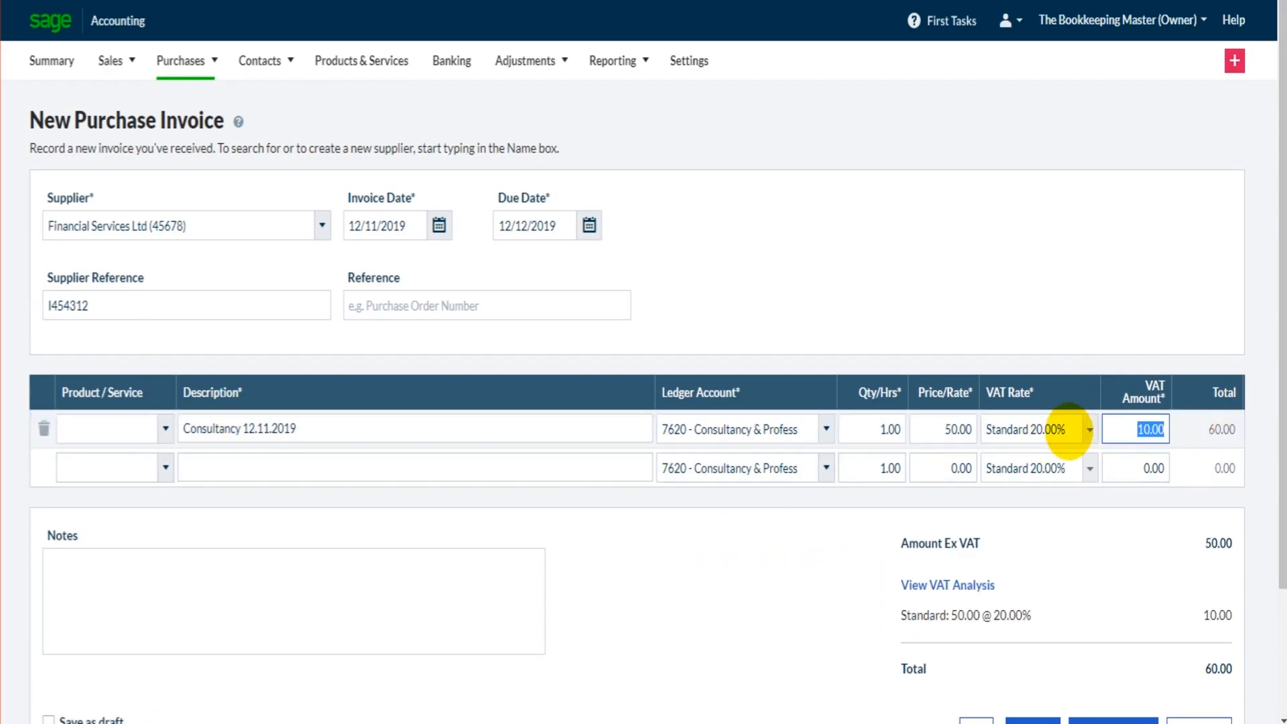
{"action": "scroll", "scroll_direction": "down", "scroll_amount": 3}
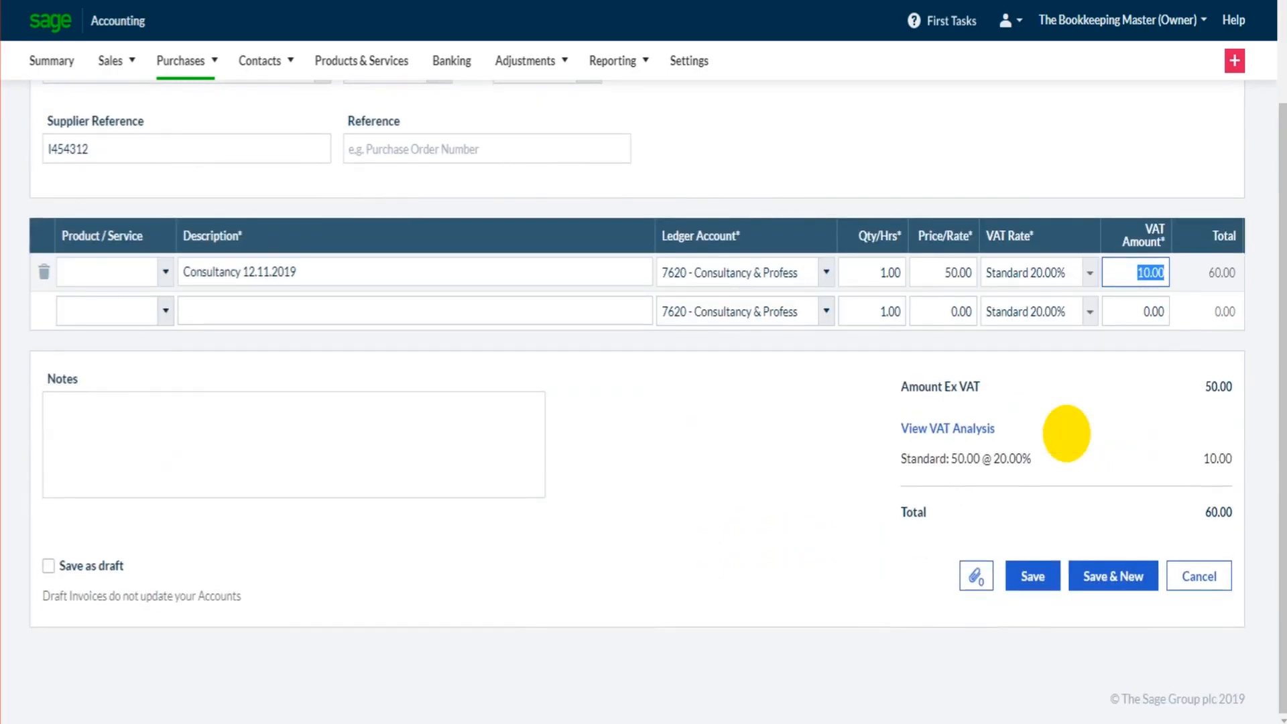
{"action": "left_click", "coordinate": [1033, 575]}
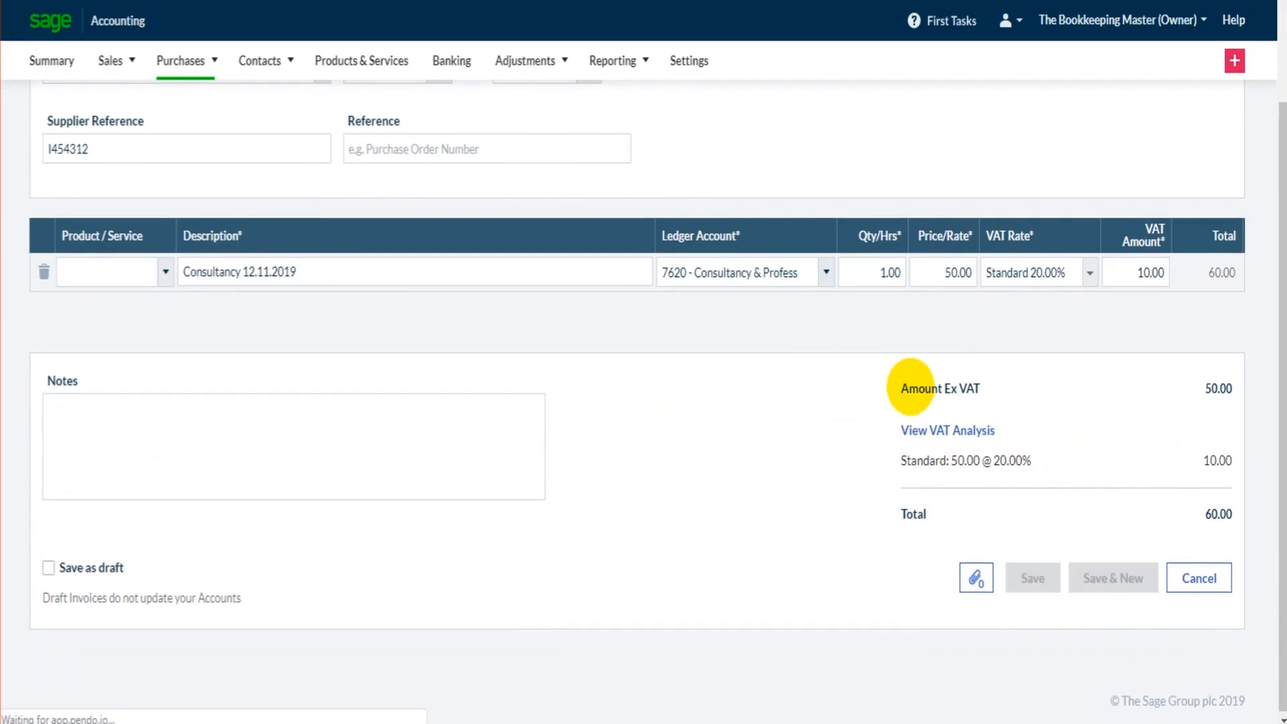
{"action": "left_click", "coordinate": [1033, 576]}
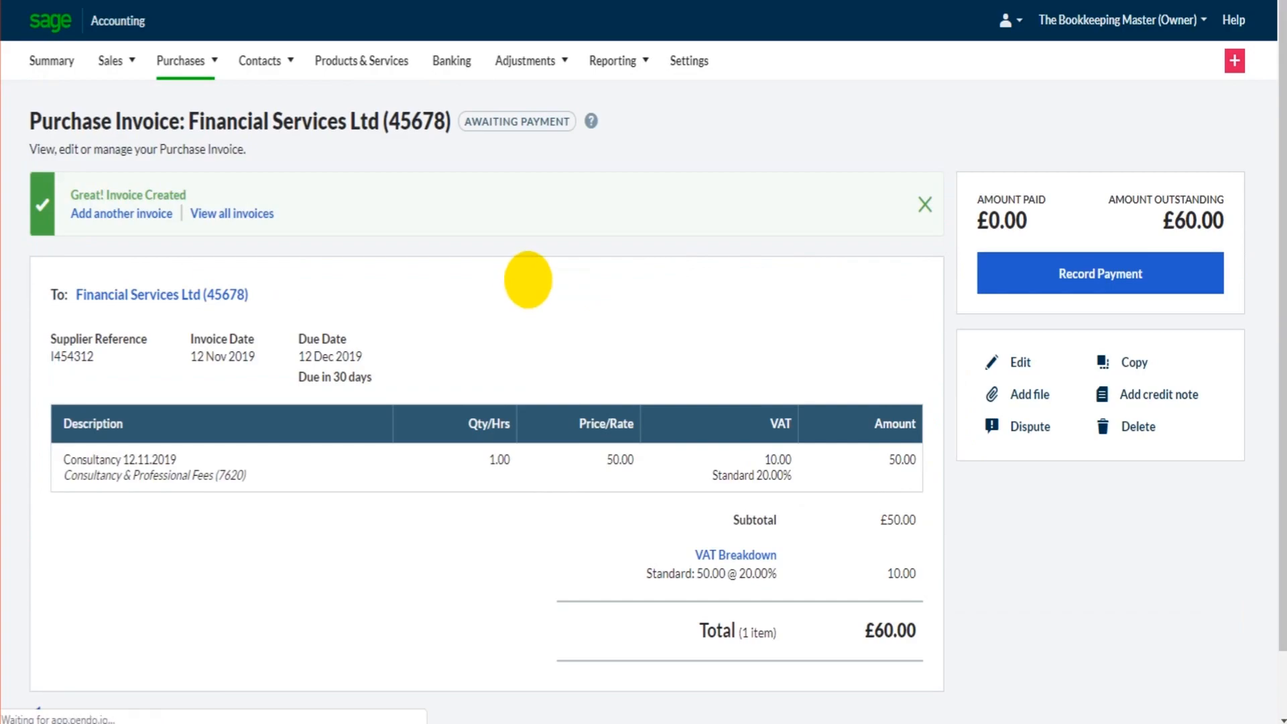
{"action": "left_click", "coordinate": [181, 61]}
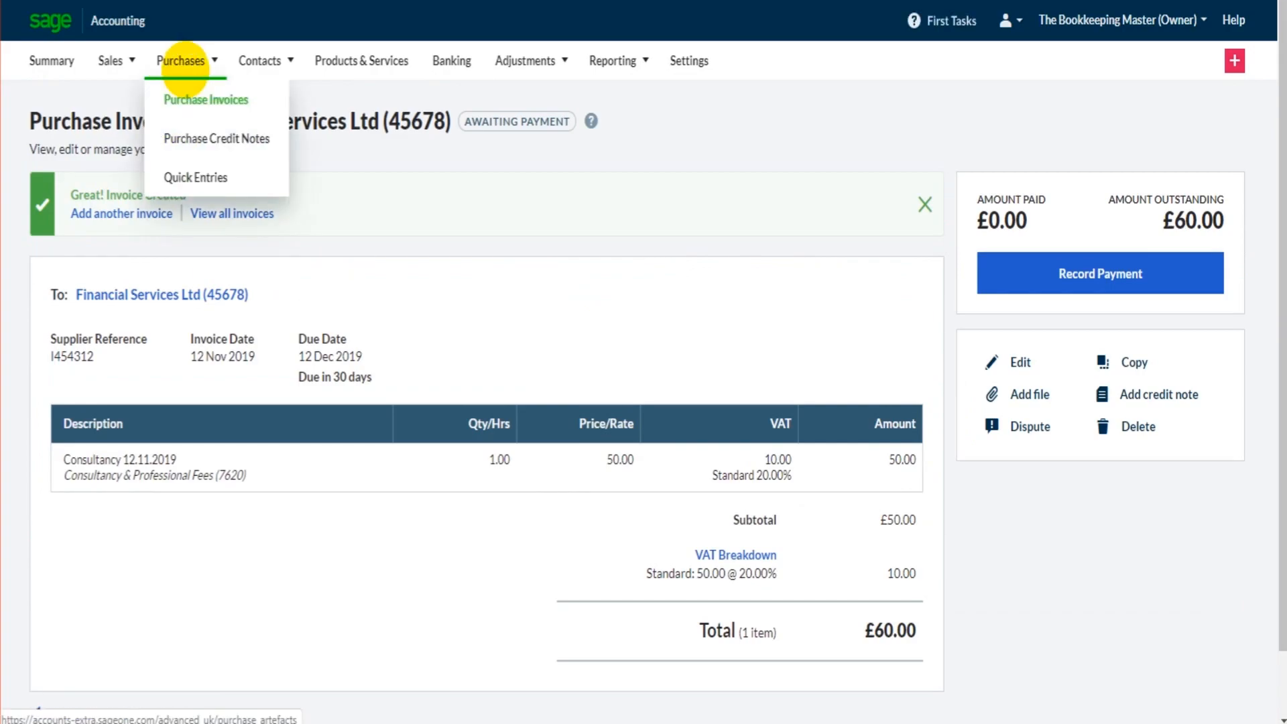